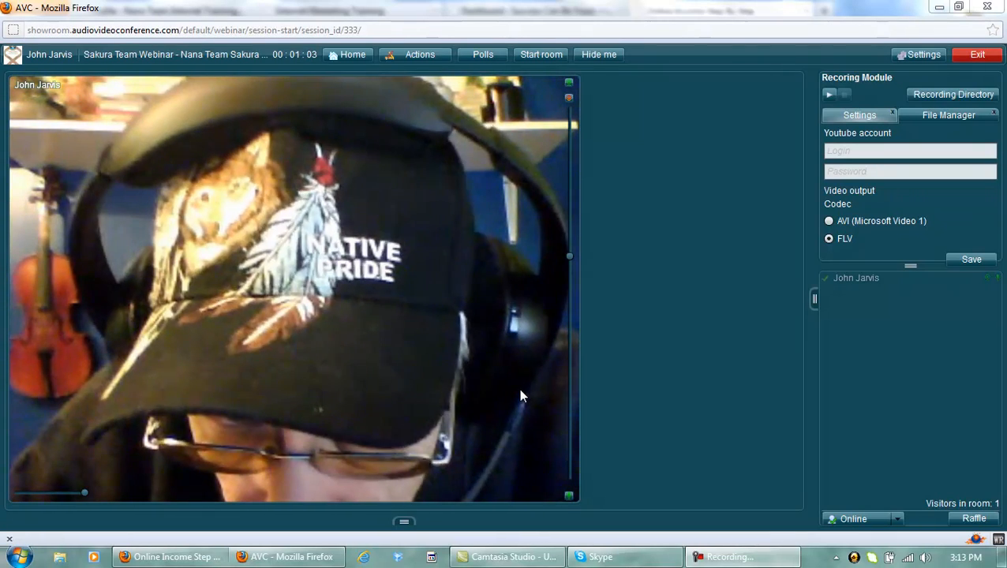
Step: Switch from the AVC webinar room to the Firefox window with the John Jarvis Online site
click(167, 556)
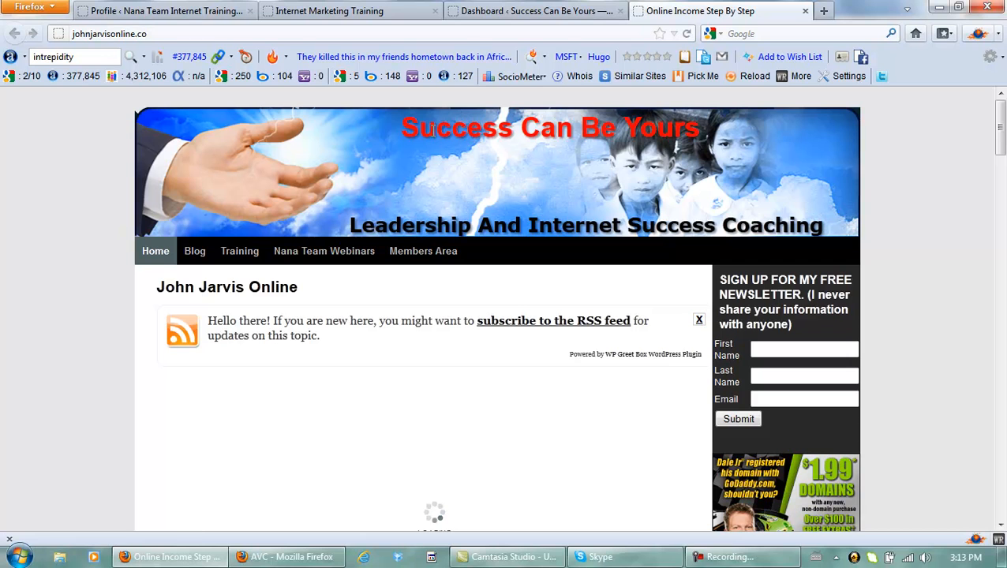
mouse_move(483, 176)
text(/wp)
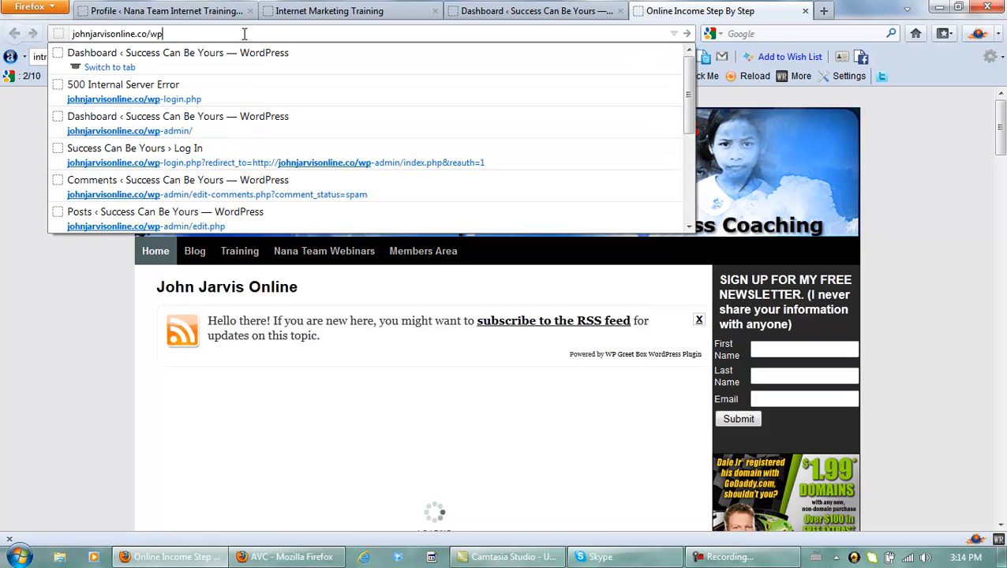
mouse_move(234, 123)
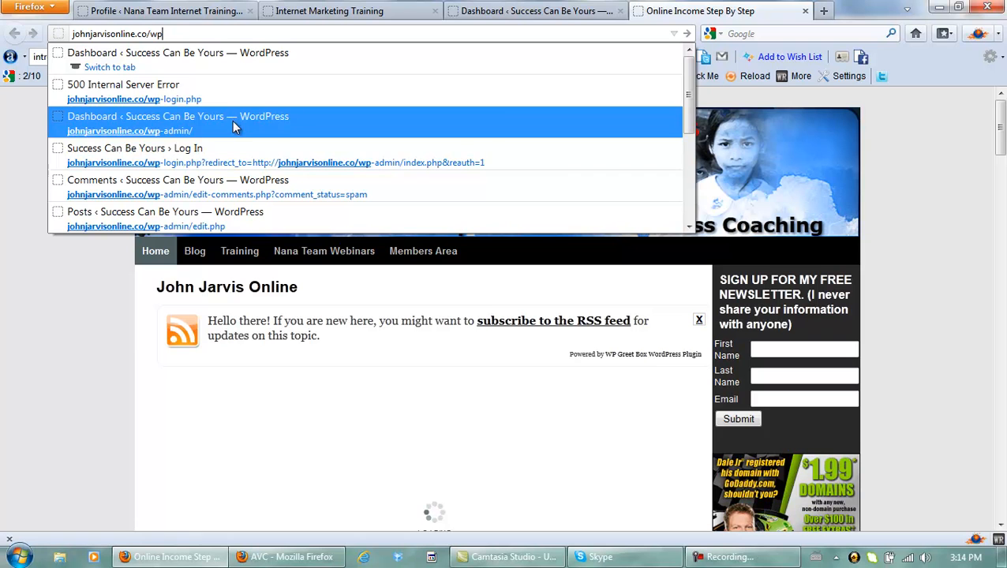
Step: Load the site's wp-admin Dashboard and close the duplicate Dashboard tab
click(177, 129)
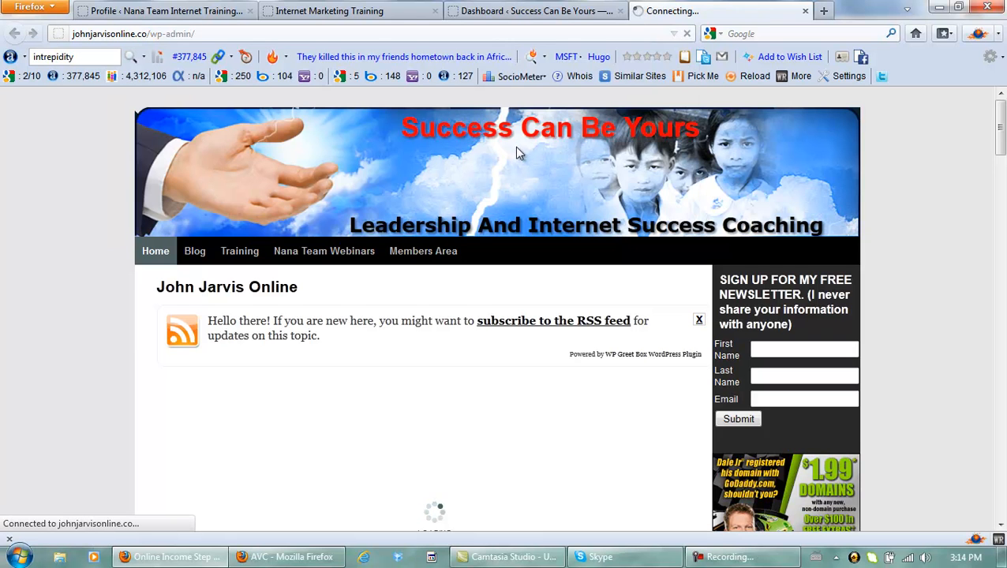
mouse_move(529, 177)
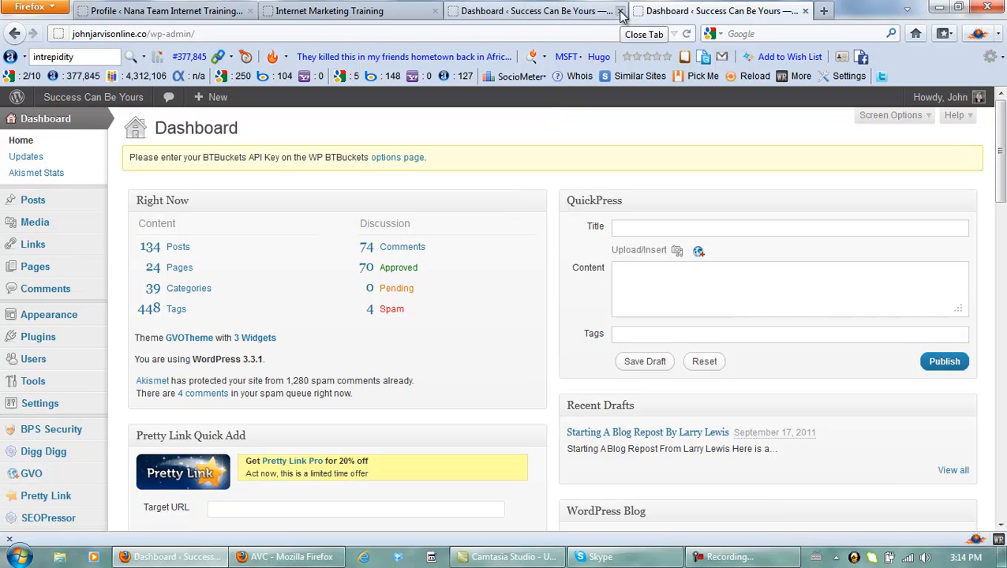
click(622, 9)
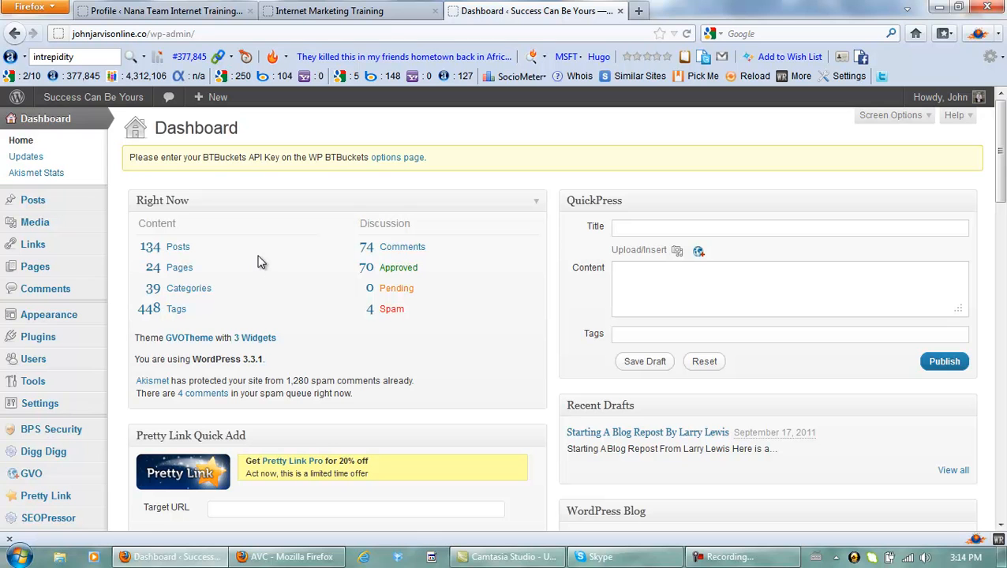
mouse_move(76, 314)
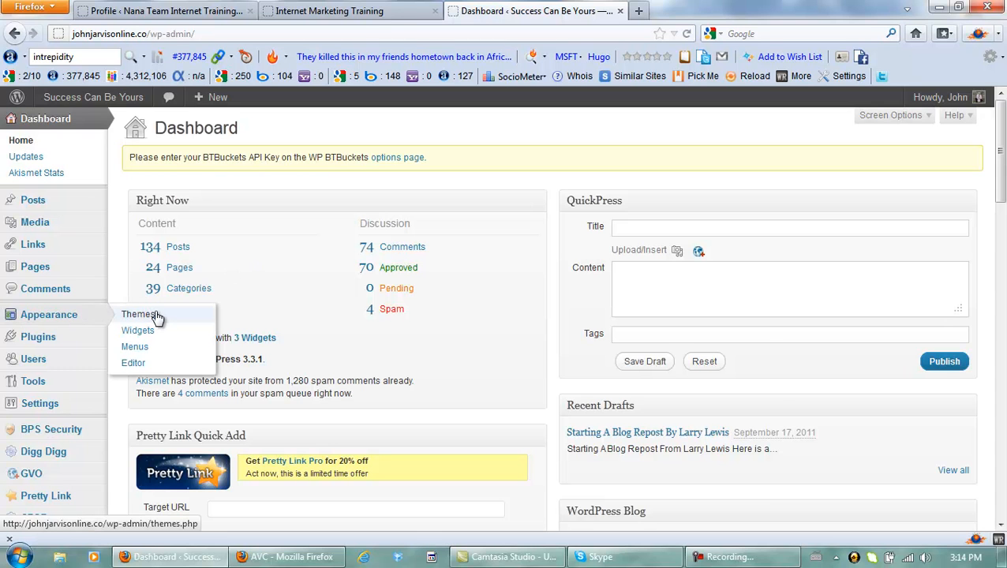
Step: Go from Appearance > Themes to the Install Themes search page (GVOTheme currently installed)
click(139, 315)
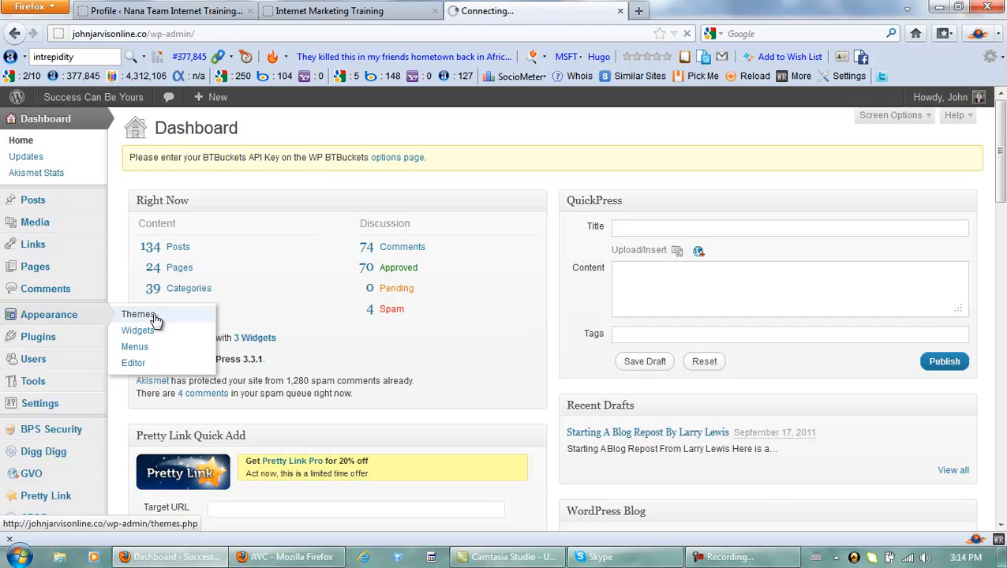
click(137, 315)
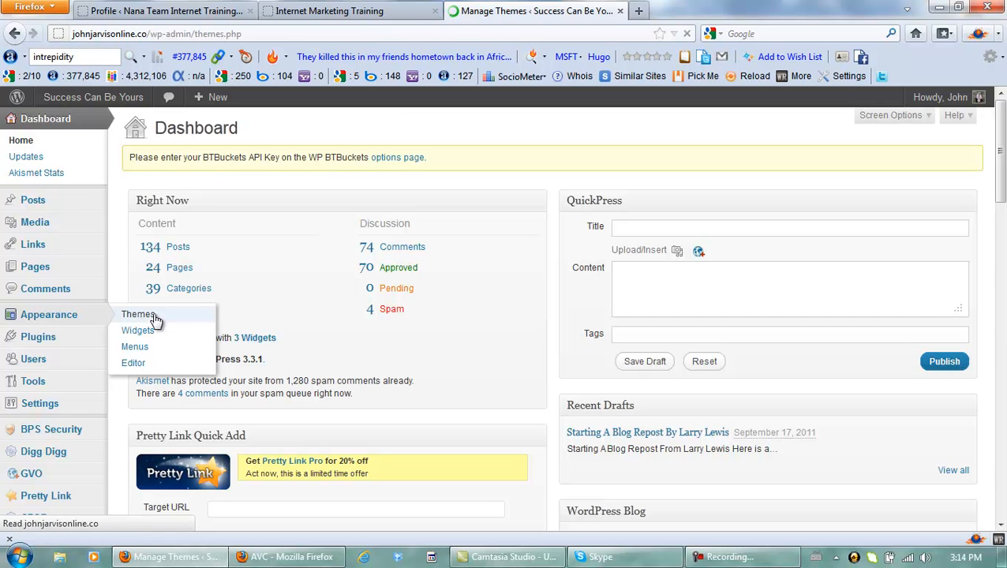
click(139, 314)
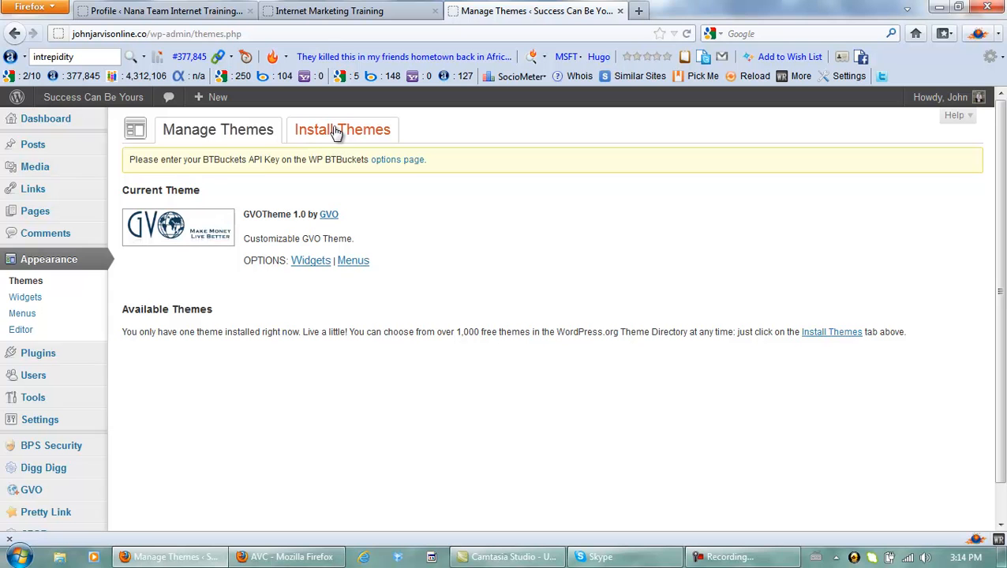
click(343, 130)
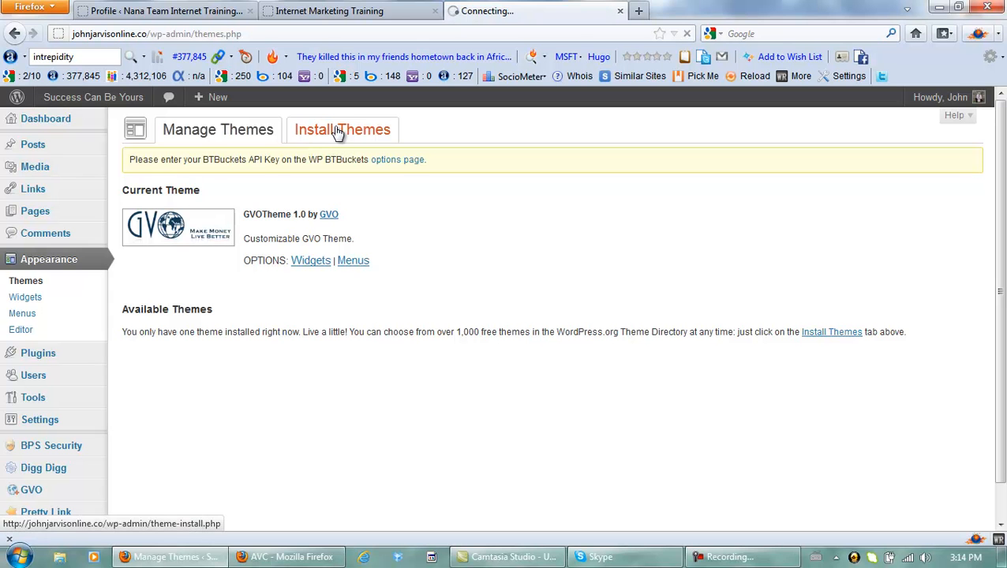
click(342, 130)
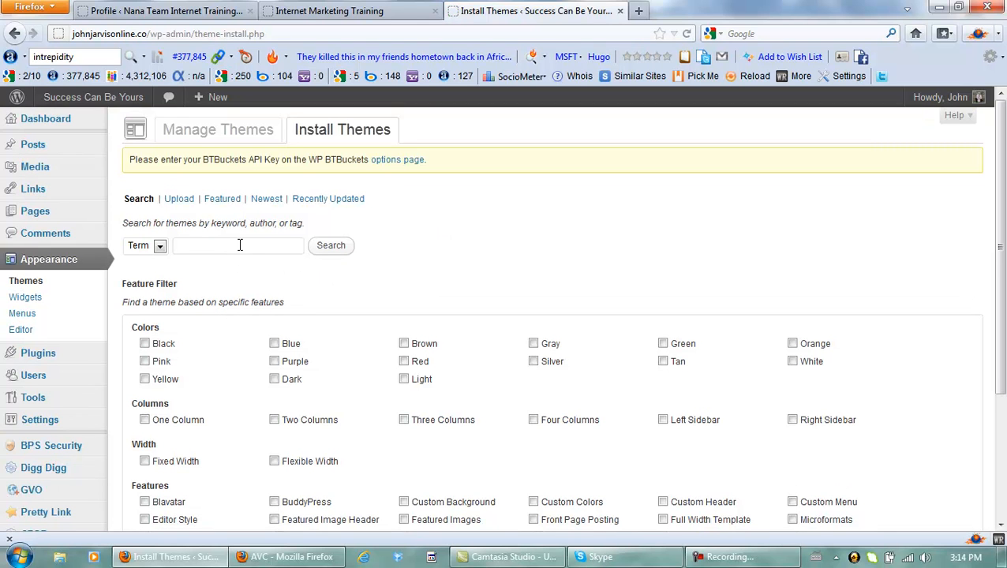
Step: Search the theme directory for 'intrepidity' and show the Intrepidity result
click(237, 247)
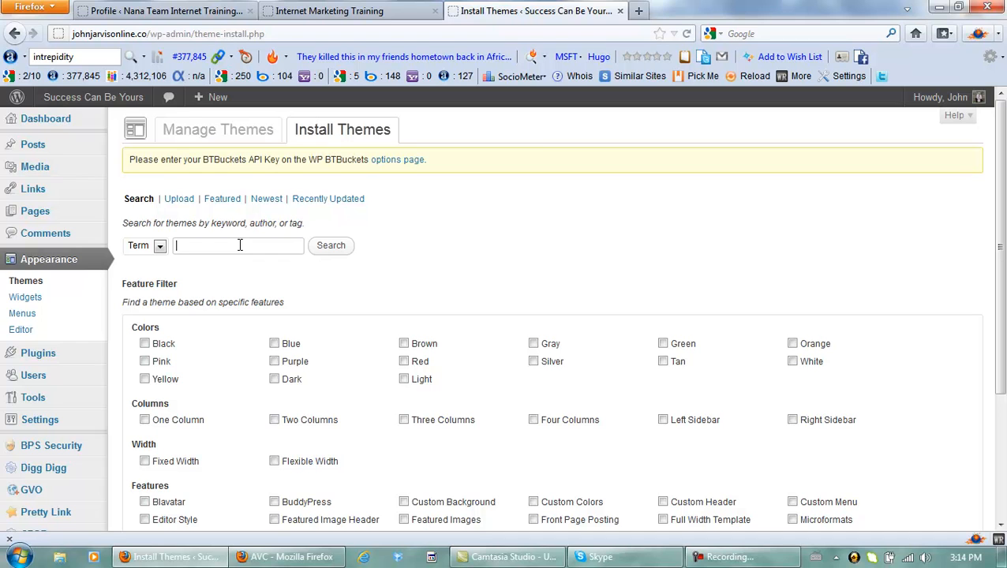
text(intrepidity)
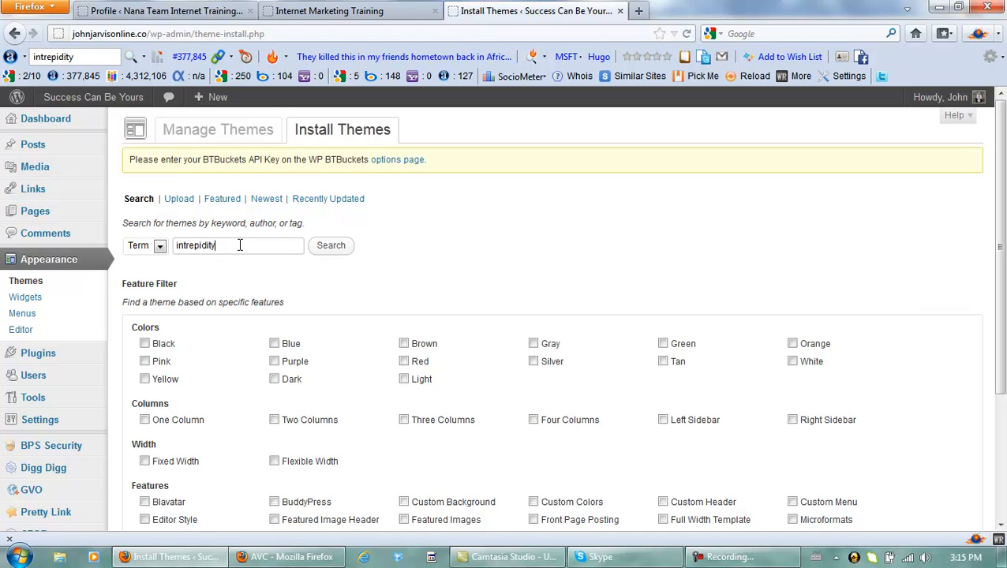
click(332, 246)
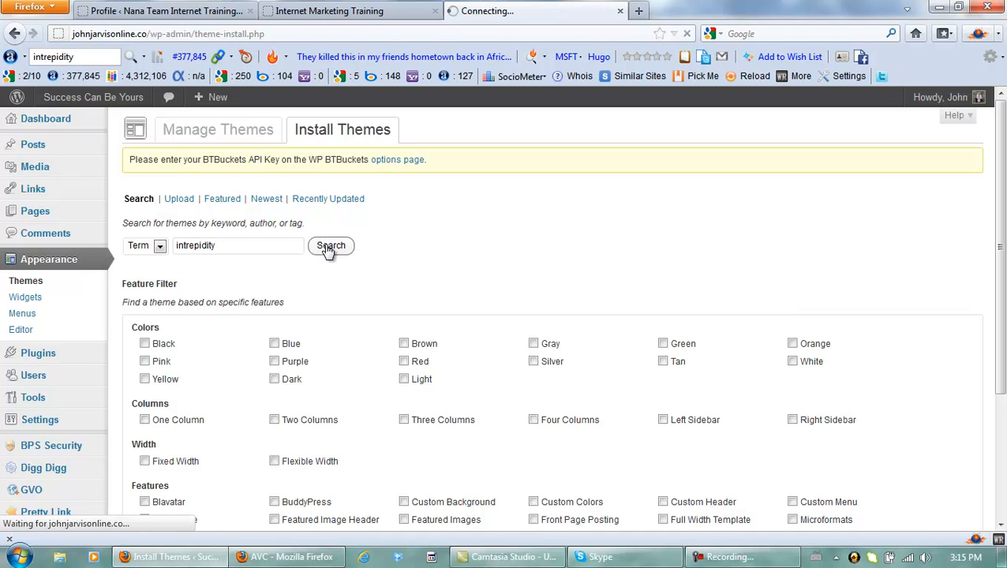
click(332, 247)
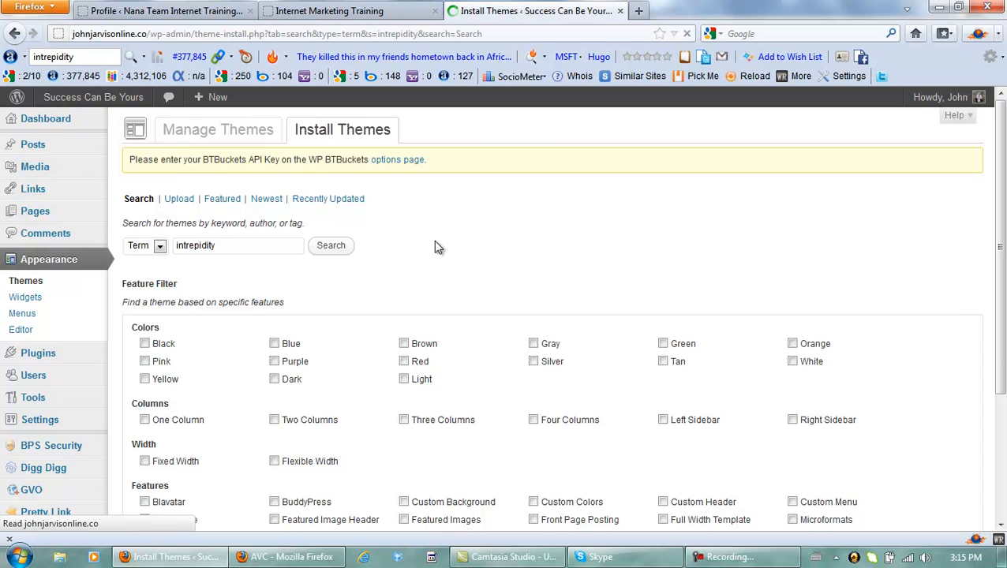
click(331, 245)
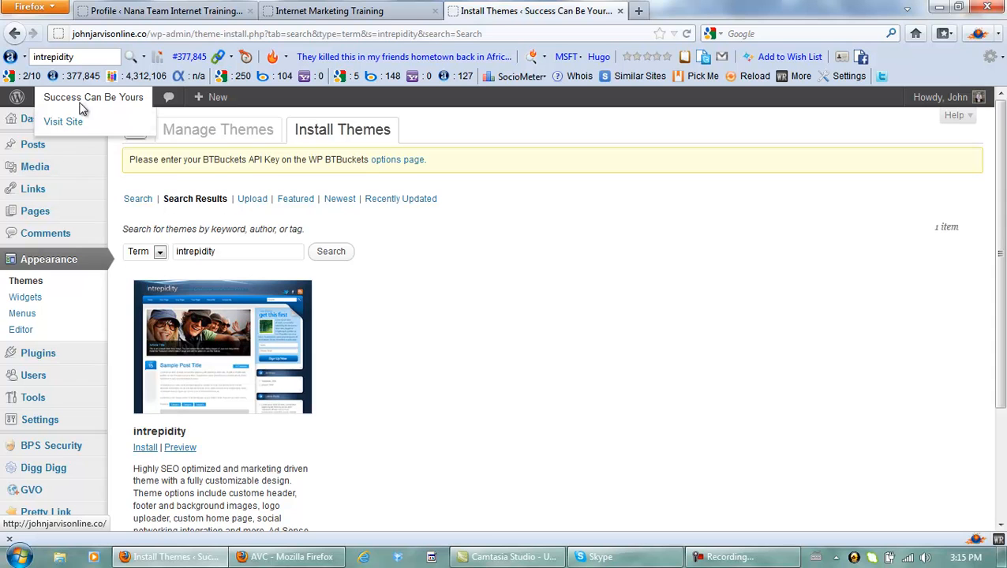
Step: Open the live site from the Visit Site link in a new tab and return to the results
right_click(63, 120)
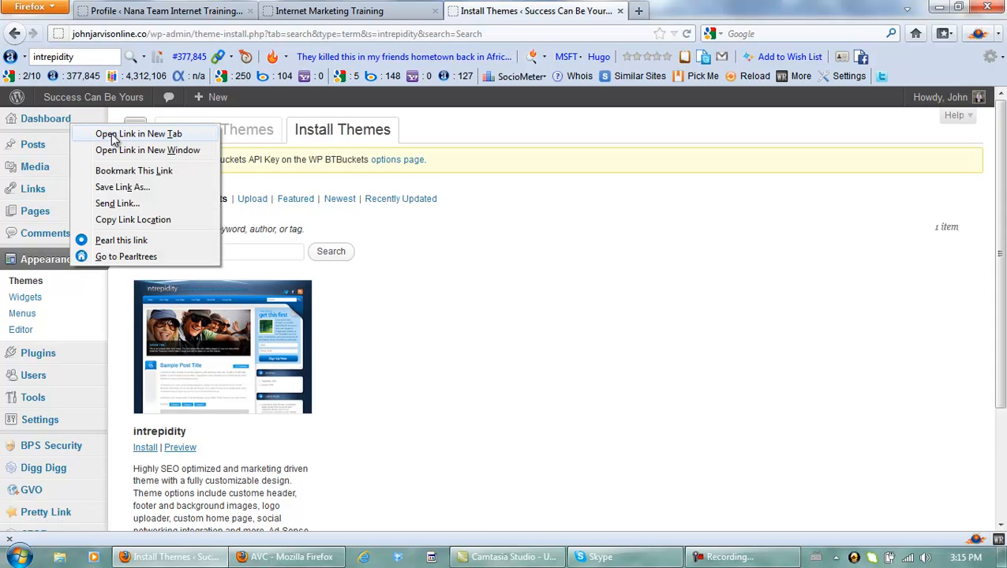
click(137, 133)
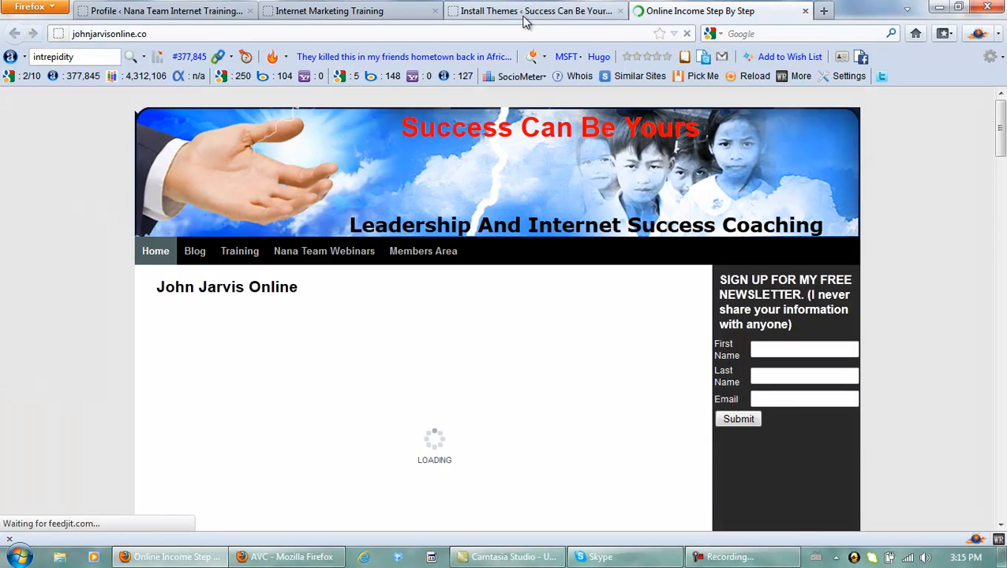
click(536, 9)
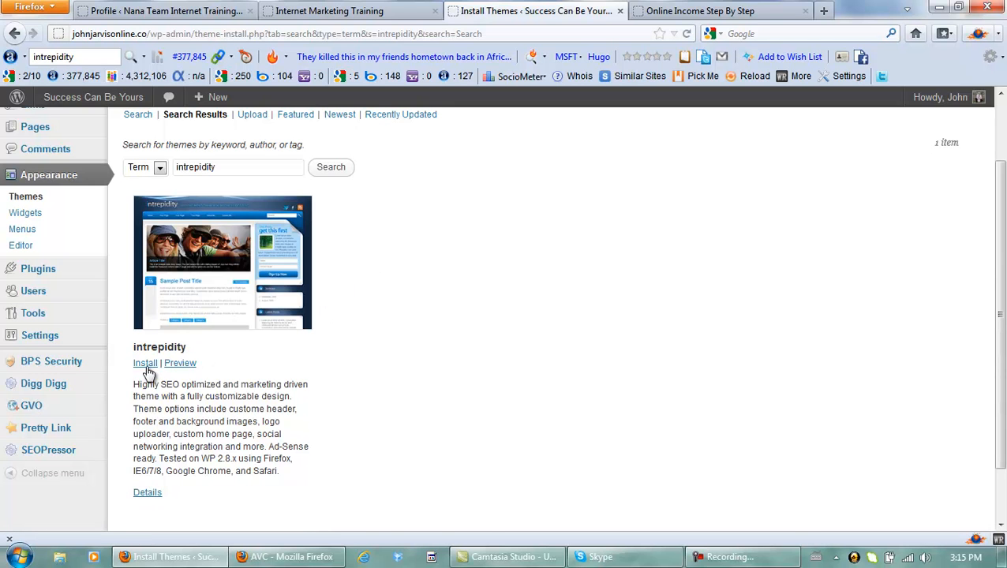
Step: Install the intrepidity 1.5.1 theme via Install and the Install Now confirmation
click(145, 363)
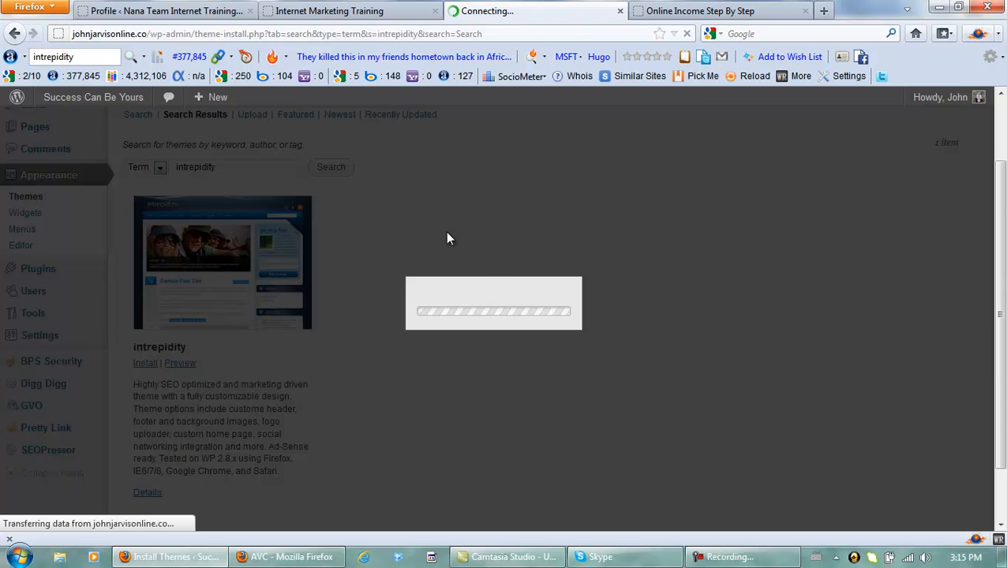
click(145, 363)
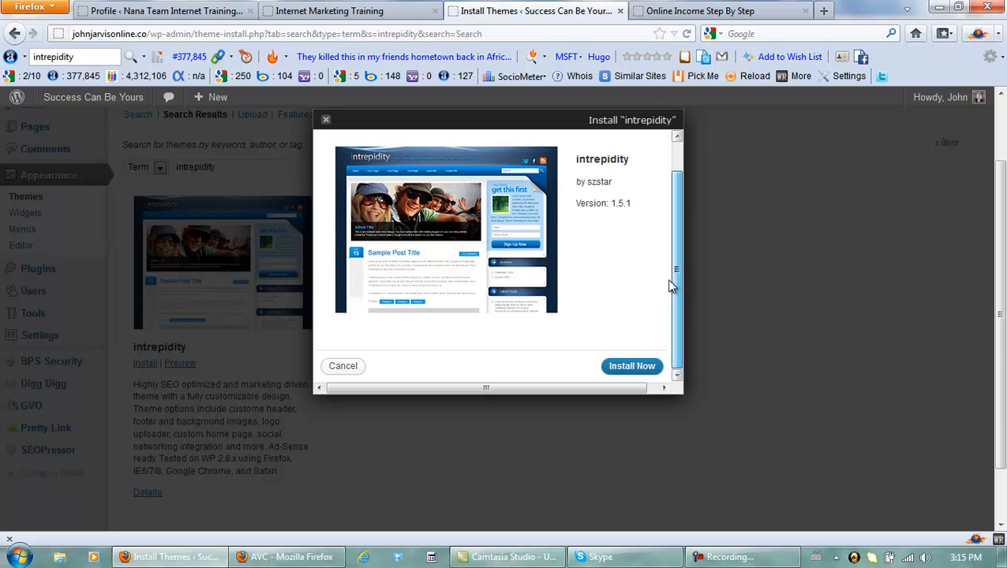
click(632, 367)
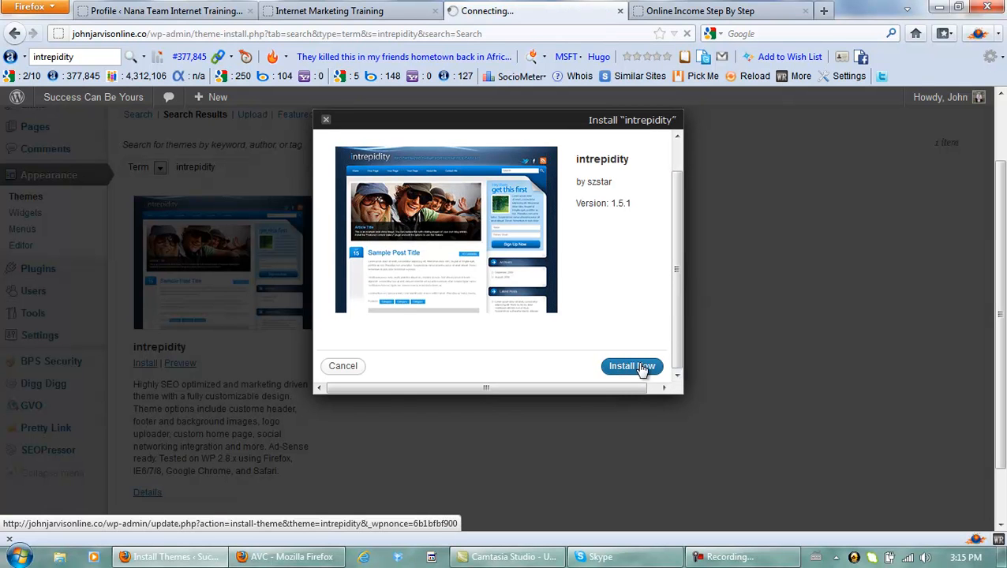
click(632, 366)
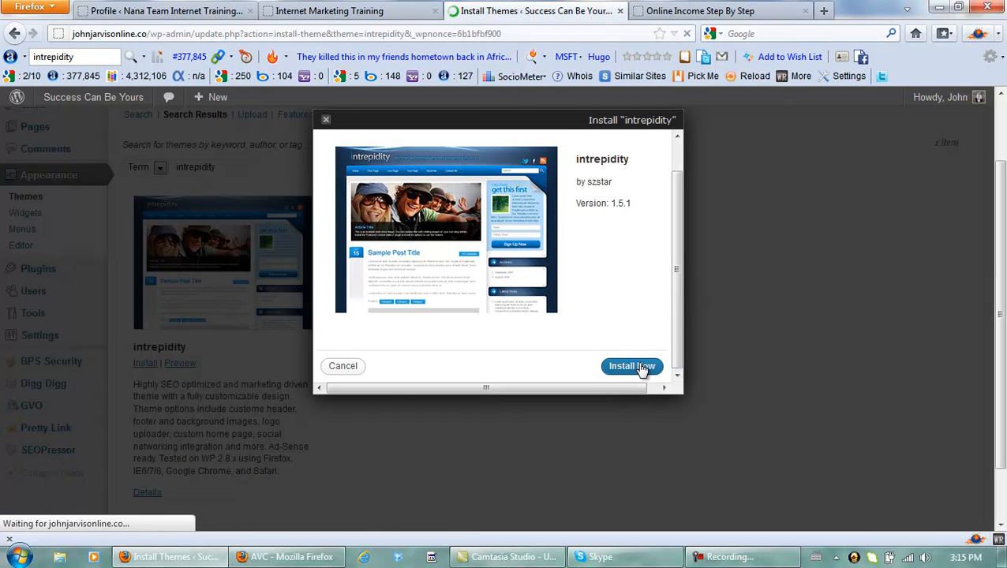
click(632, 366)
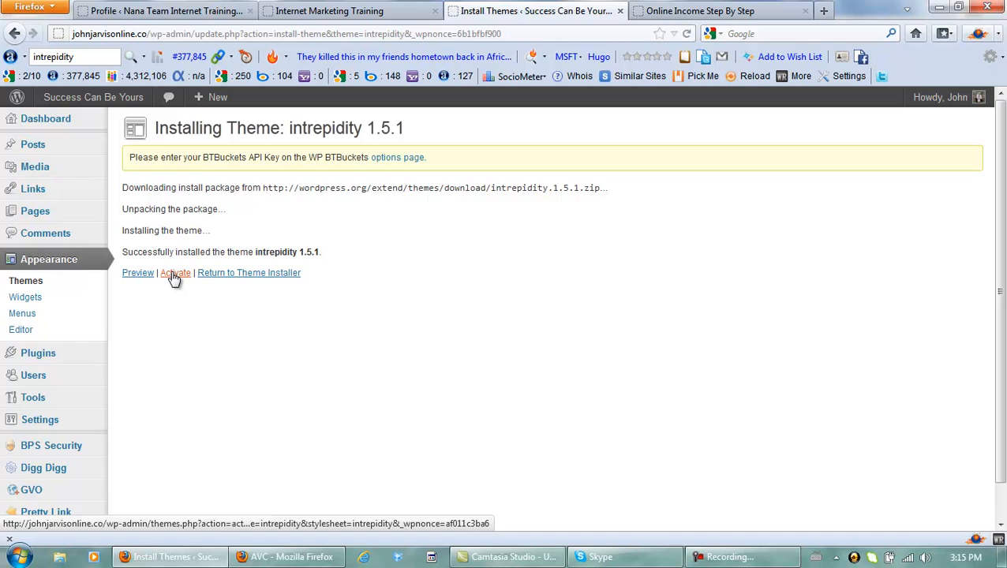
Step: Activate intrepidity as the site's theme and review the Manage Themes confirmation
click(175, 271)
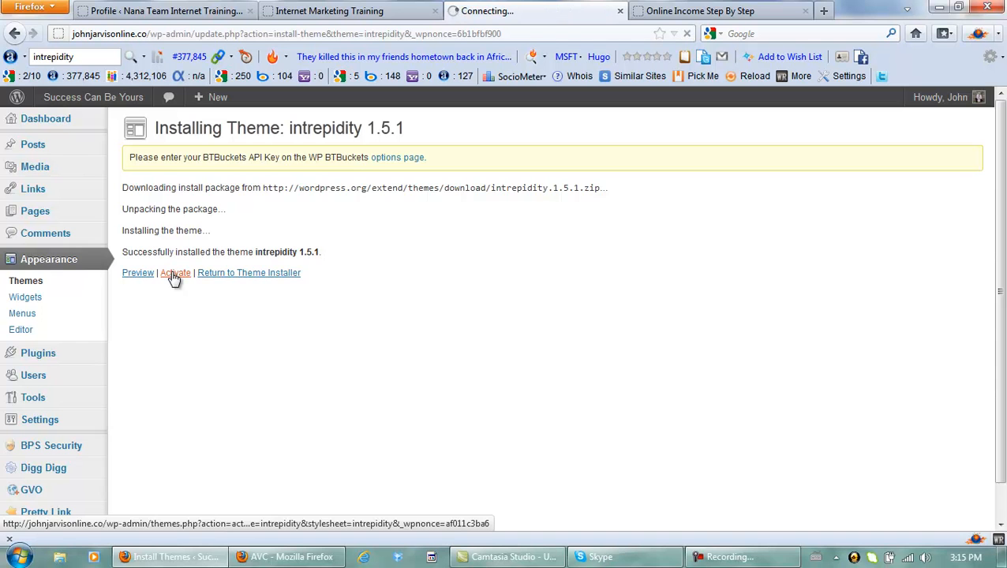
click(175, 272)
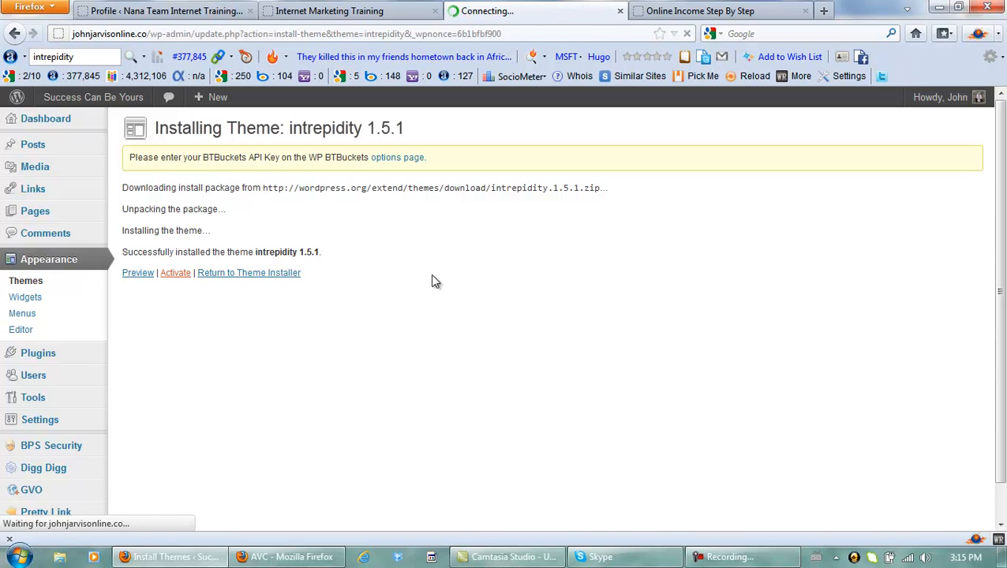
click(176, 272)
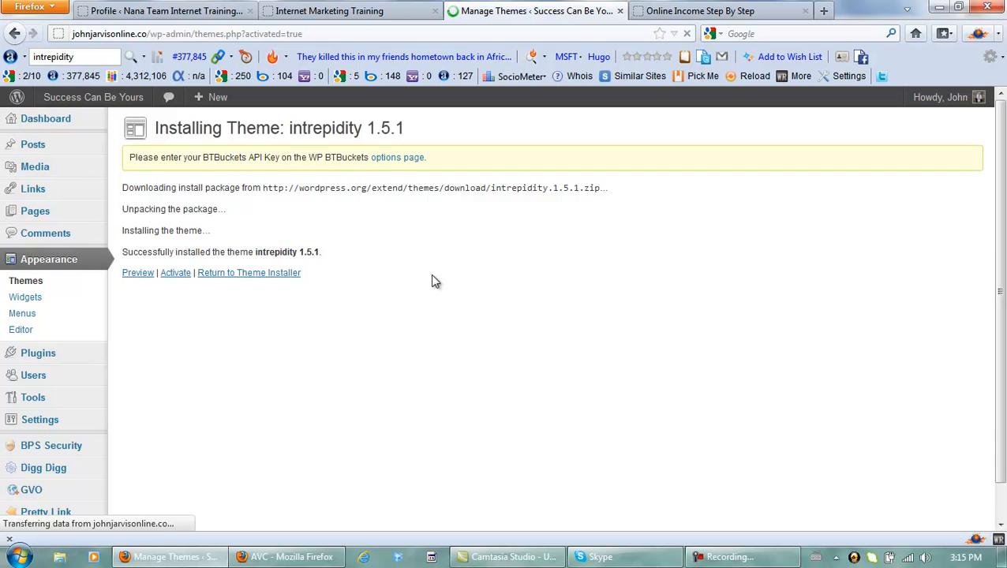
click(175, 272)
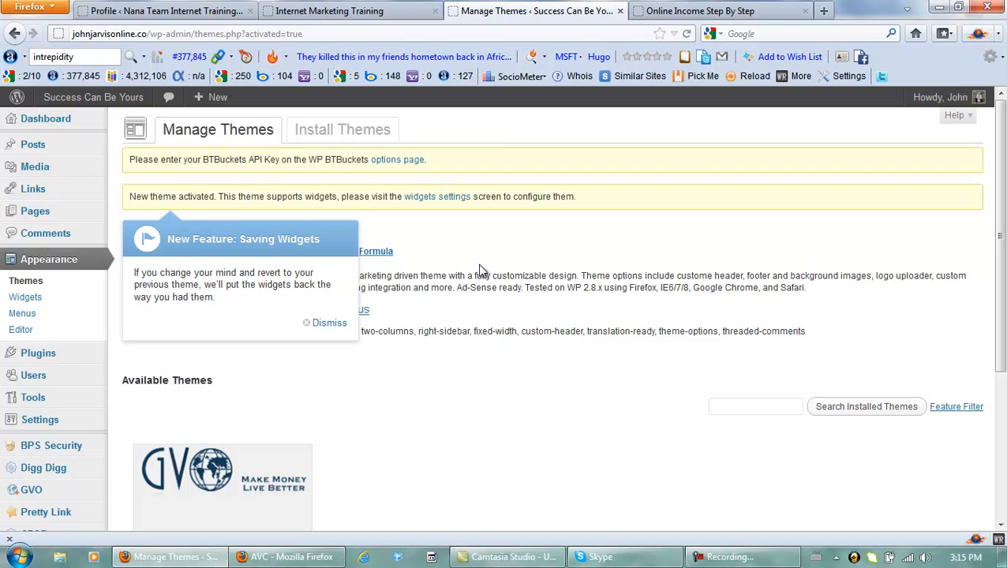
scroll(down, 3)
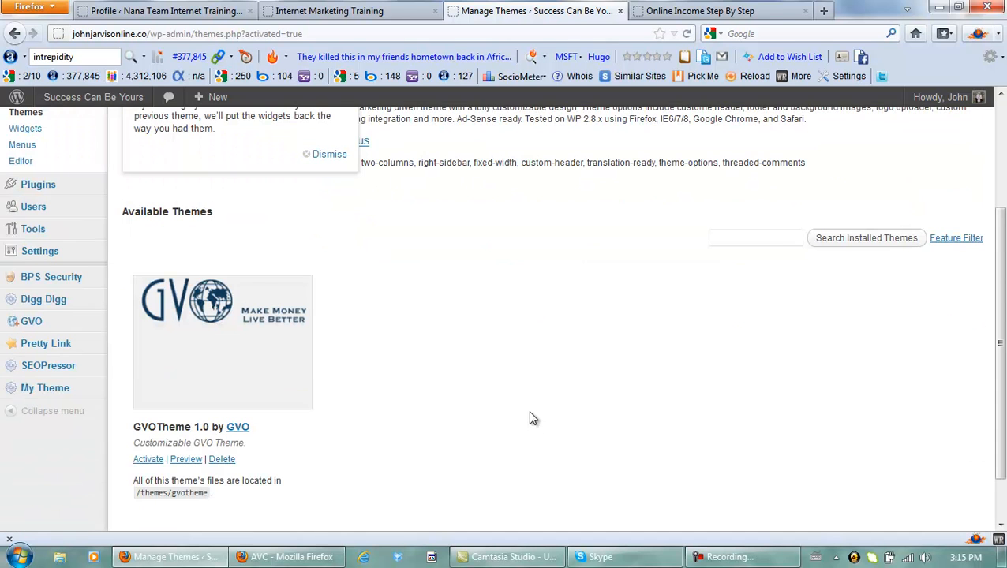
mouse_move(556, 371)
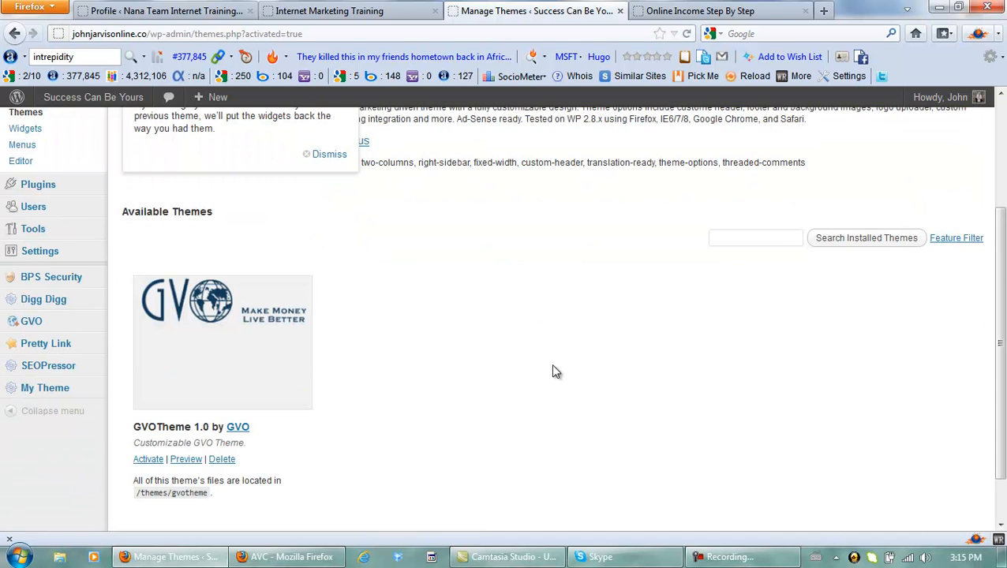
scroll(up, 3)
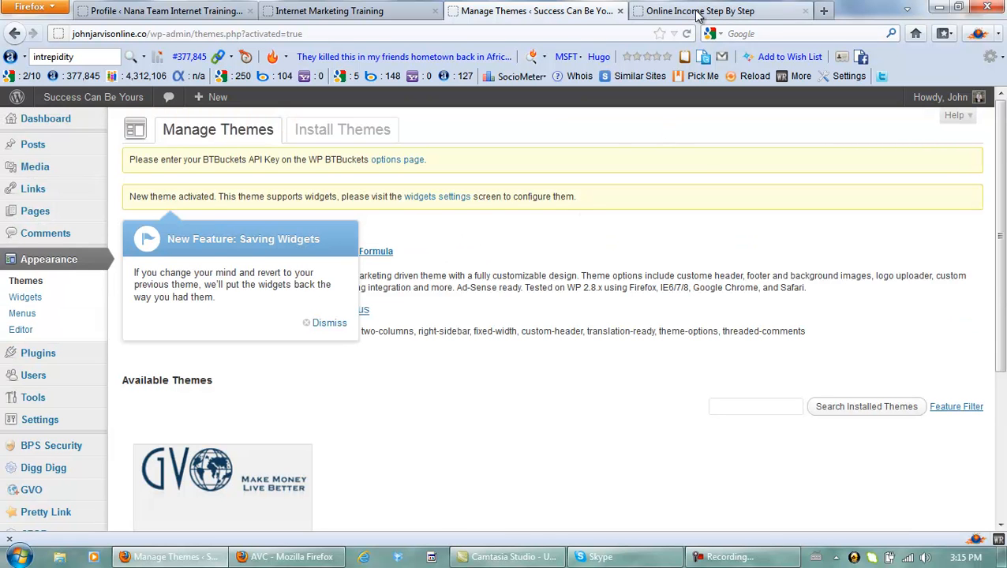
Step: Reload the Online Income Step By Step tab to show the blue intrepidity design and sidebar
click(698, 9)
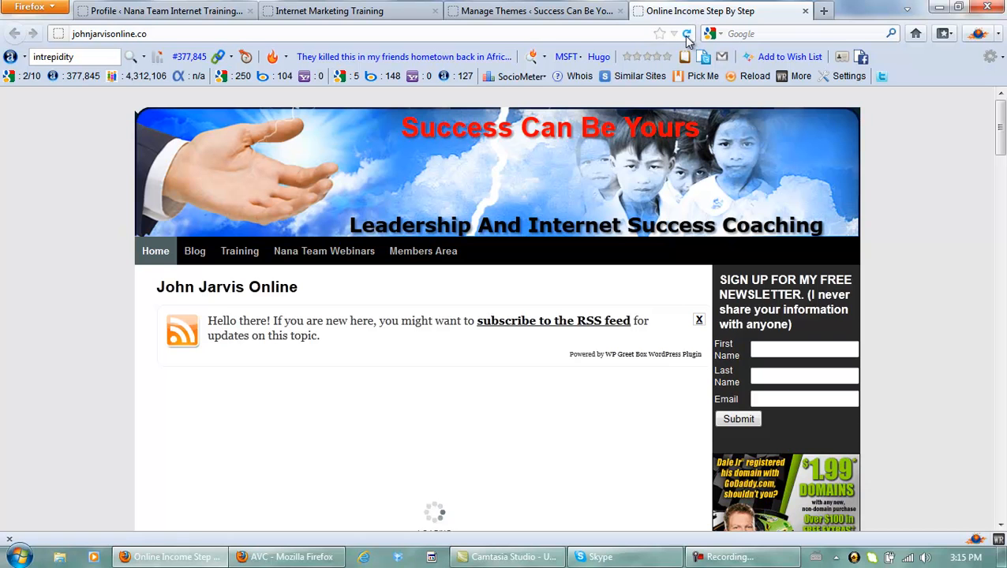
click(687, 33)
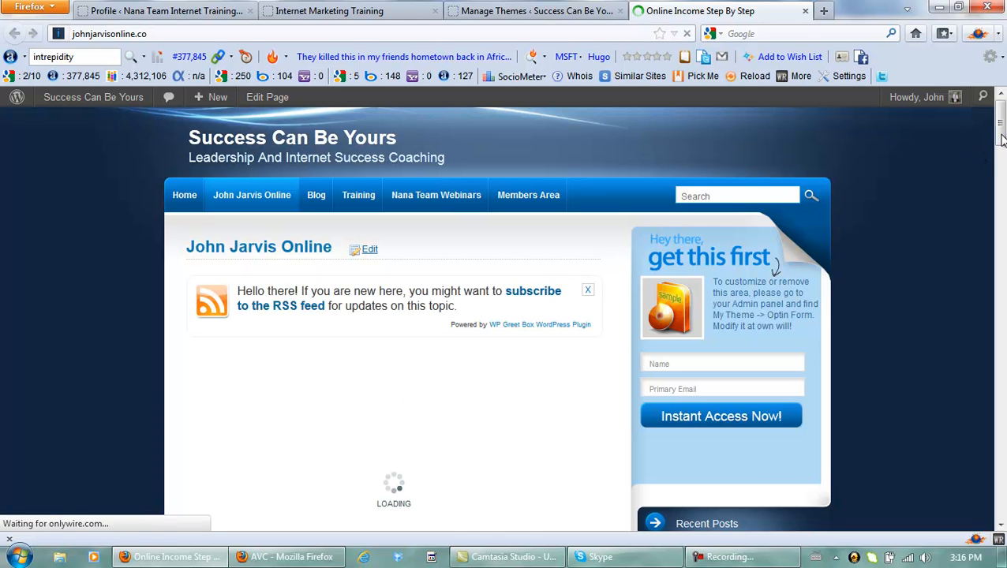
scroll(down, 3)
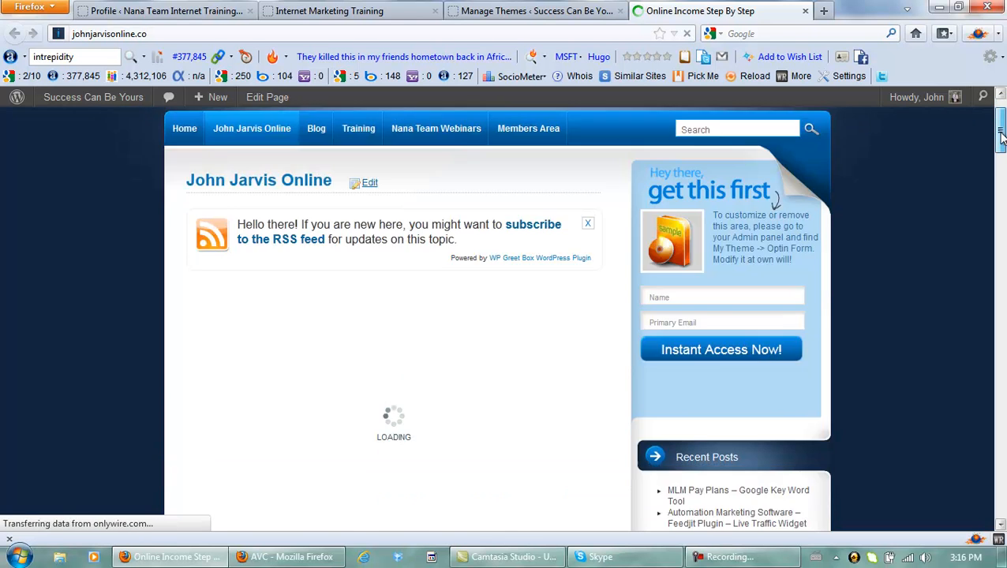
scroll(down, 3)
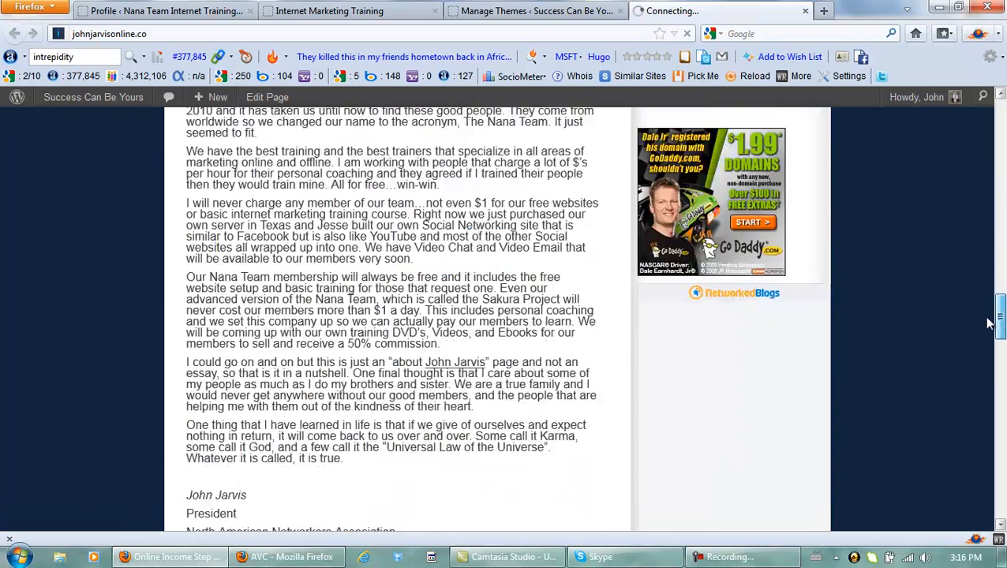
scroll(down, 3)
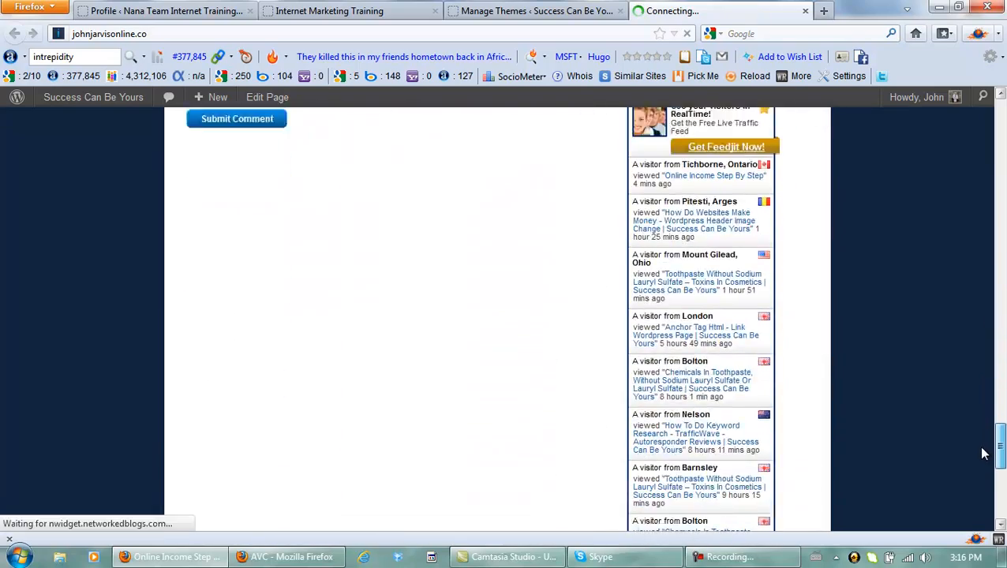
scroll(down, 3)
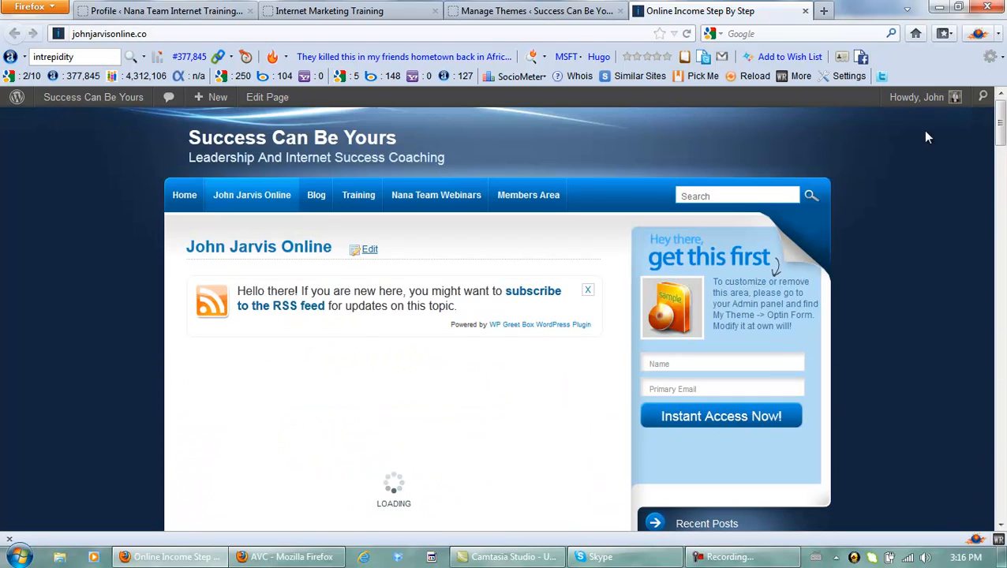
mouse_move(548, 146)
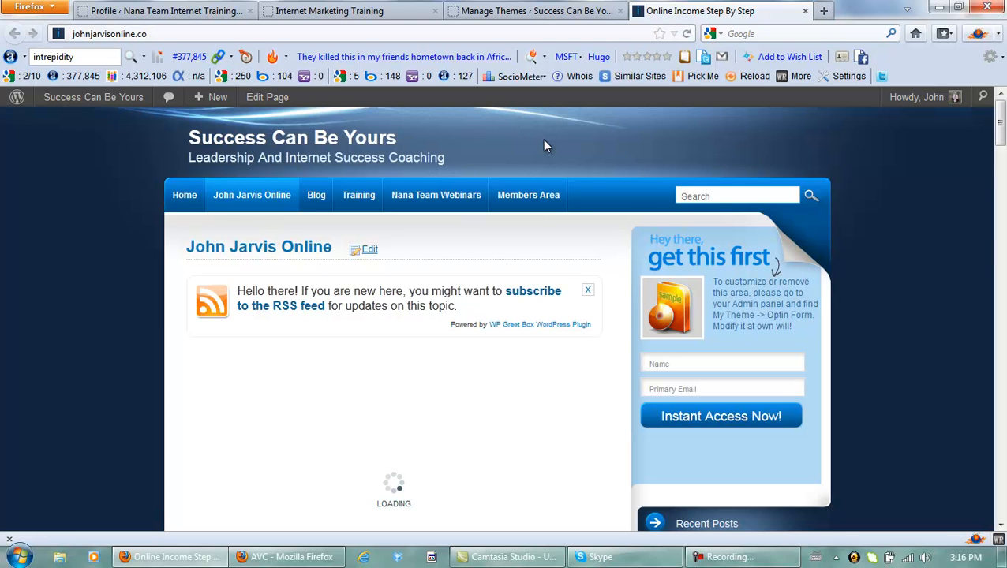
mouse_move(741, 551)
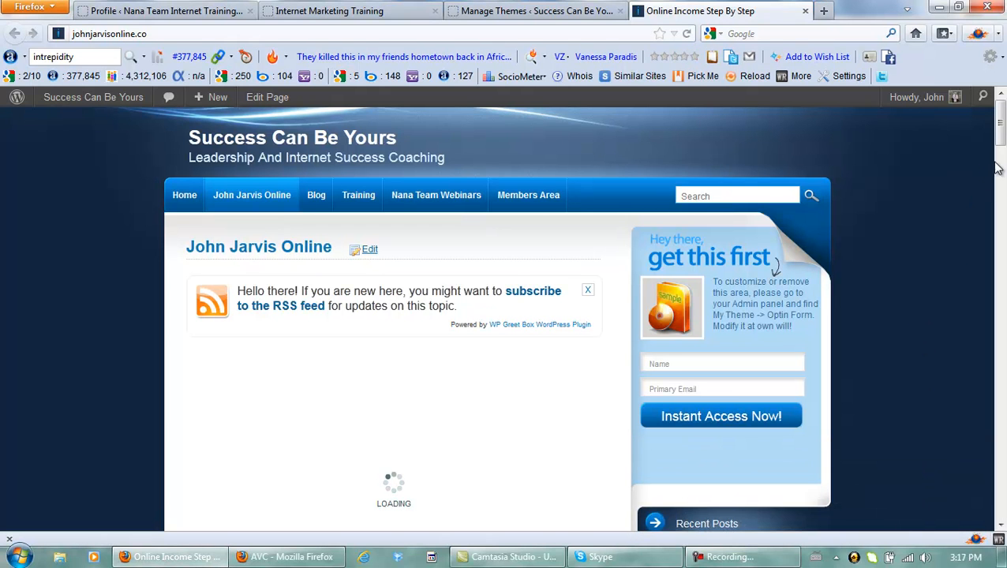
Step: Scroll the blog down past the comments form to the sidebar's Live Traffic Stats widget
scroll(down, 3)
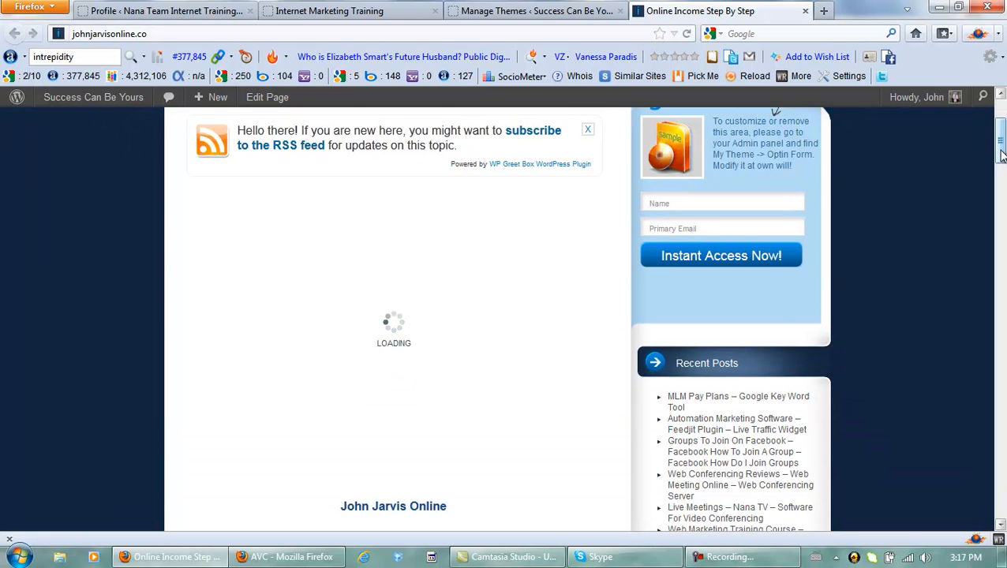
scroll(down, 3)
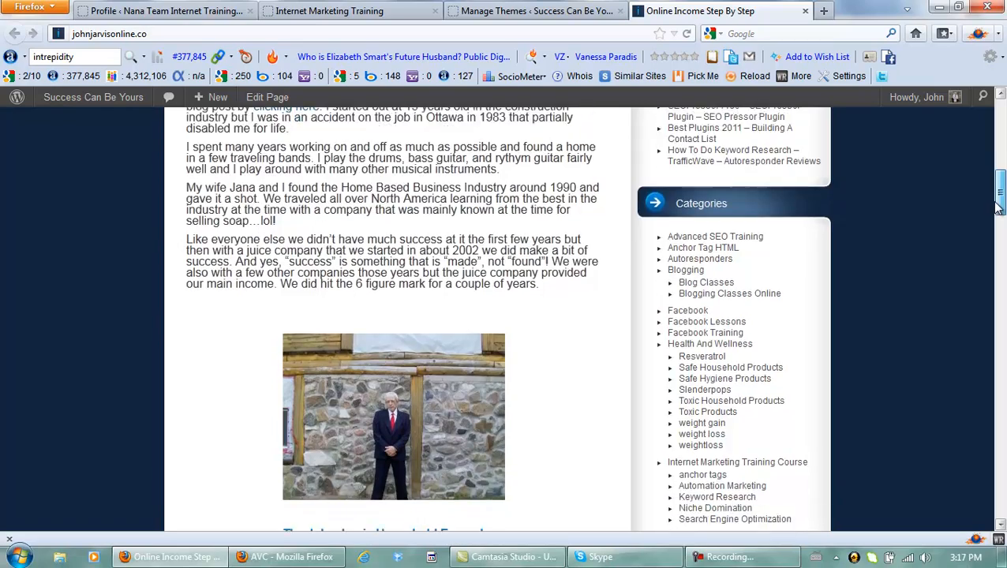
scroll(down, 3)
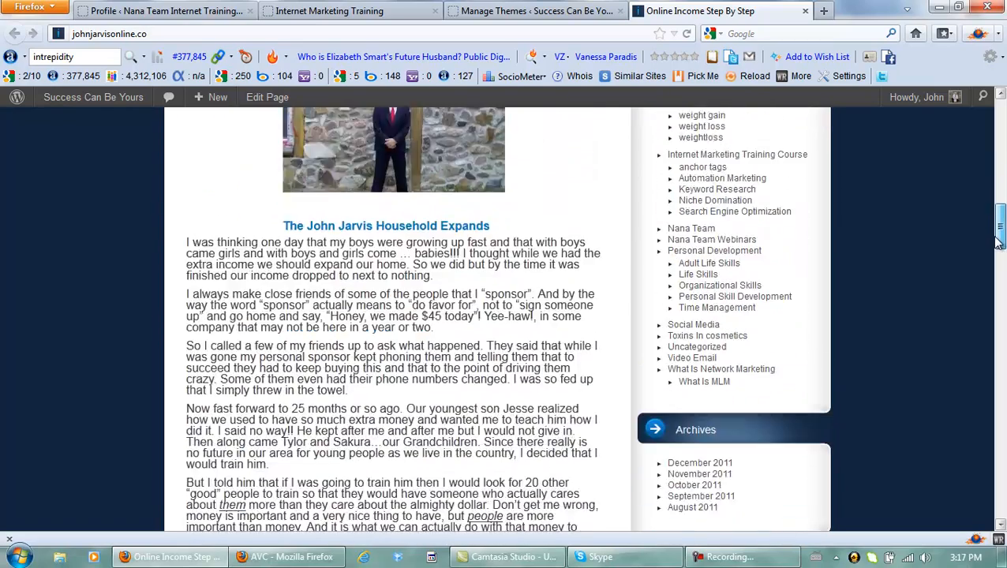
scroll(down, 3)
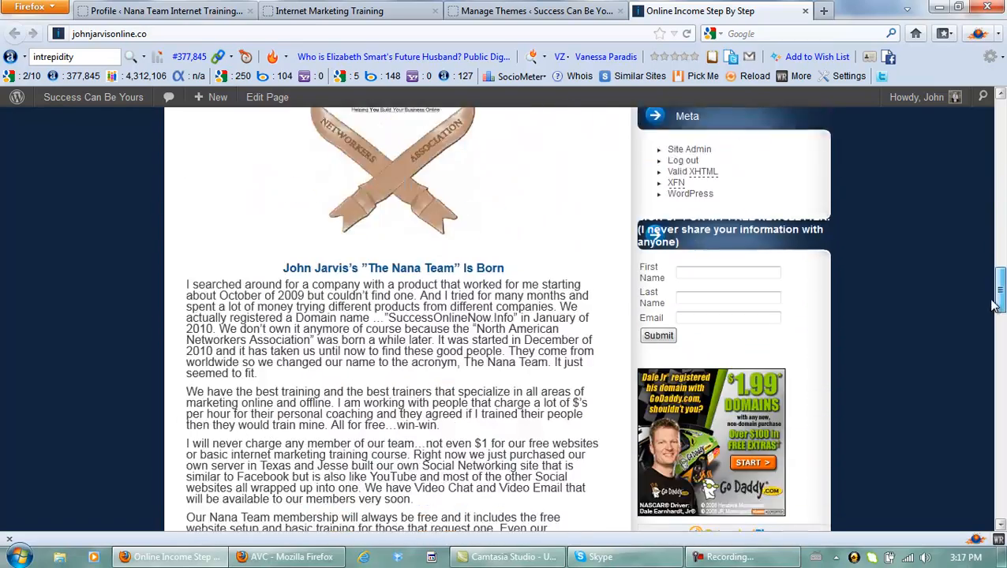
scroll(down, 3)
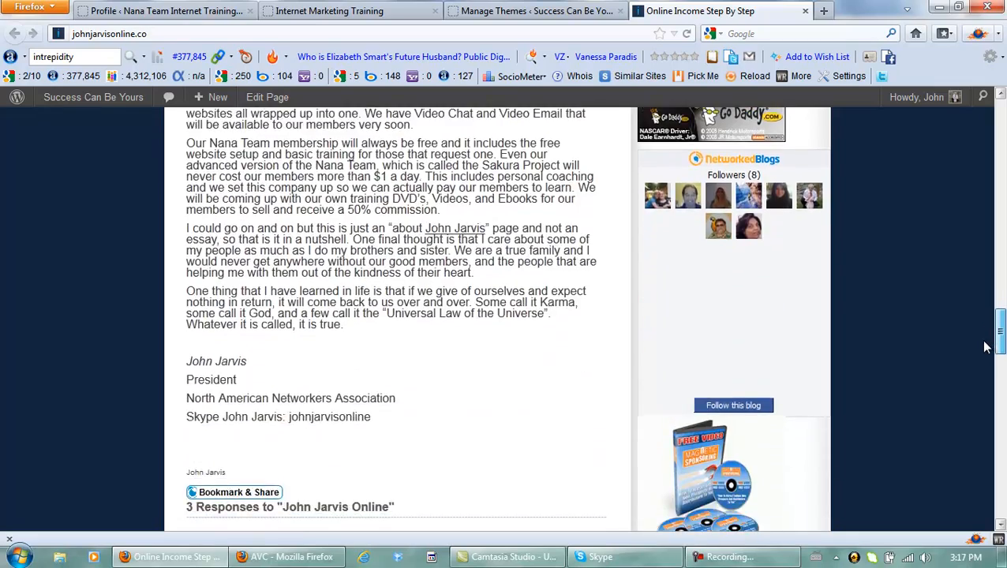
scroll(down, 3)
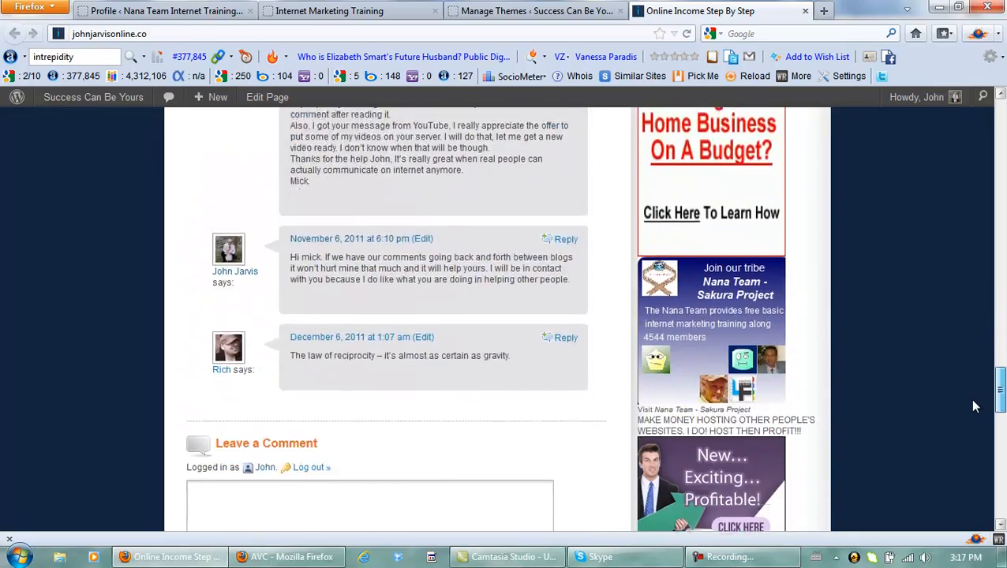
scroll(down, 3)
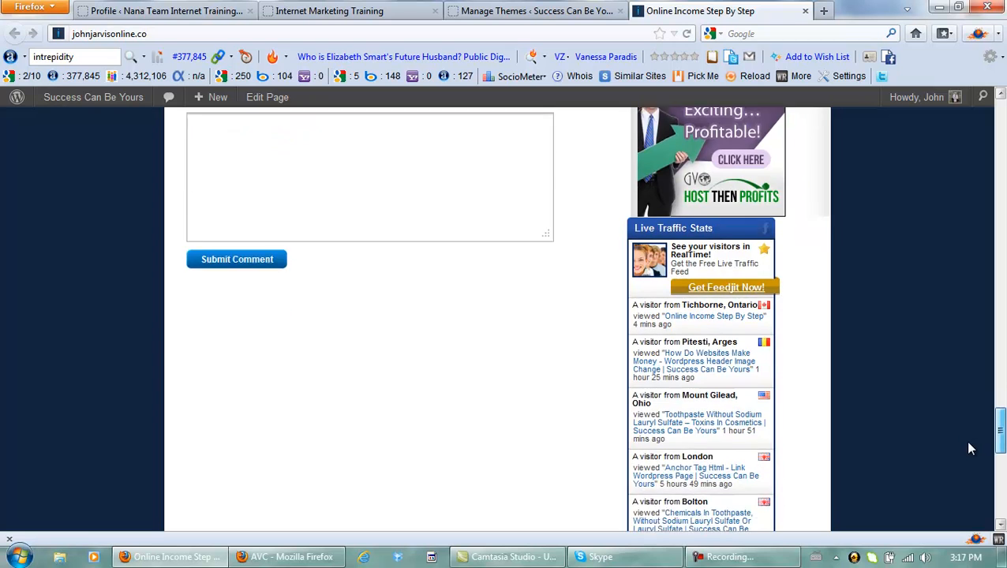
scroll(down, 3)
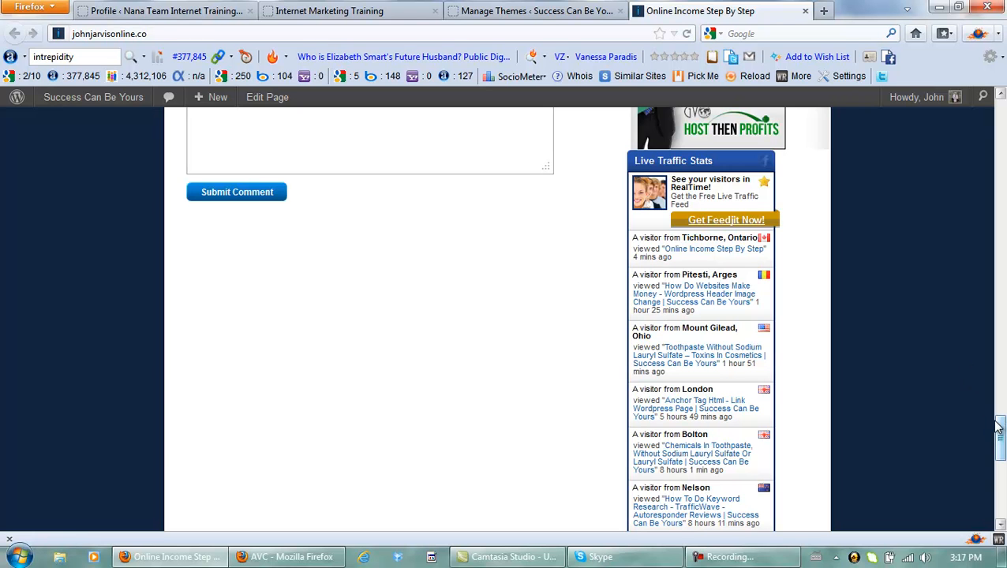
scroll(down, 3)
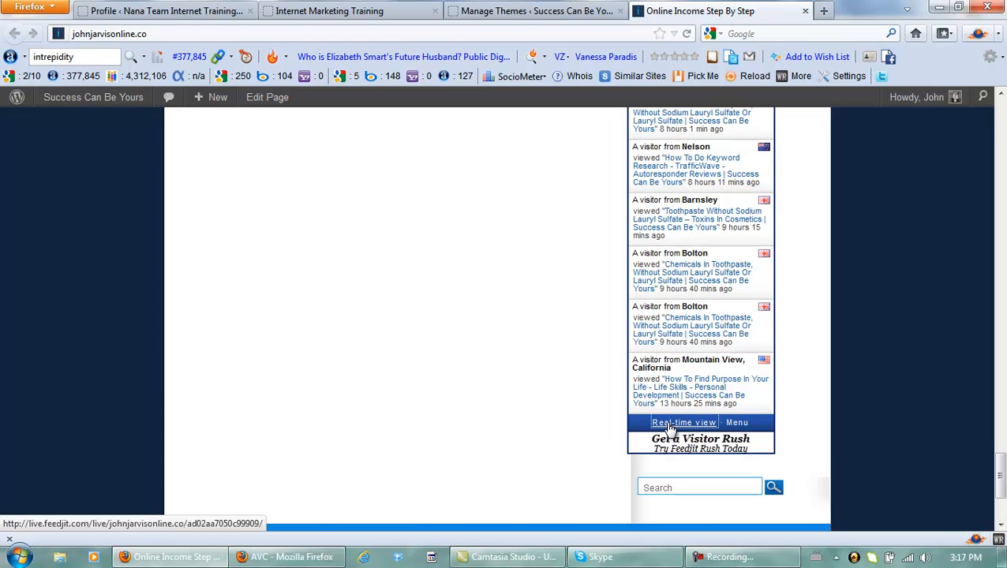
Step: Open Feedjit's Real-time view for johnjarvisonline.co and browse the visitor list
click(685, 423)
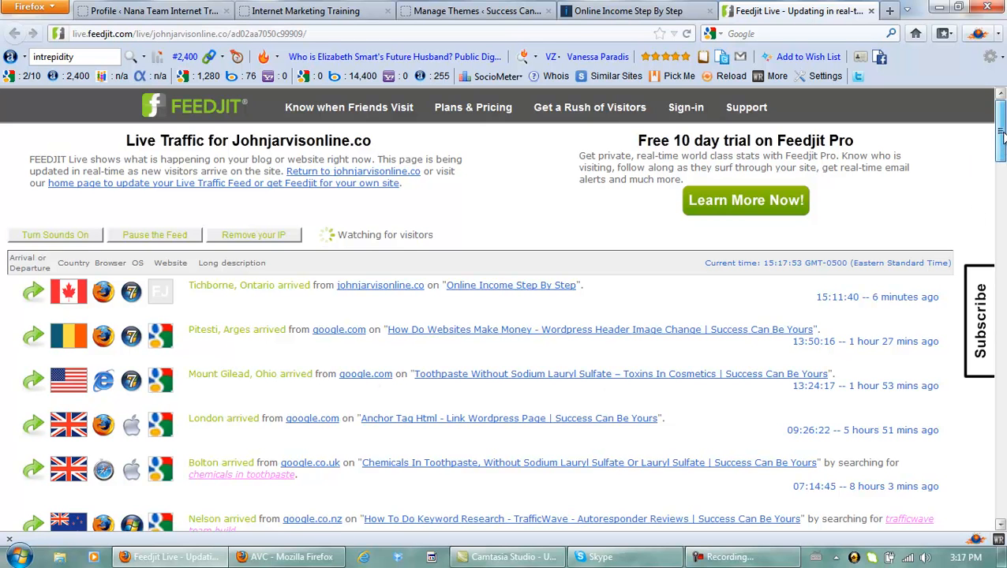
scroll(down, 3)
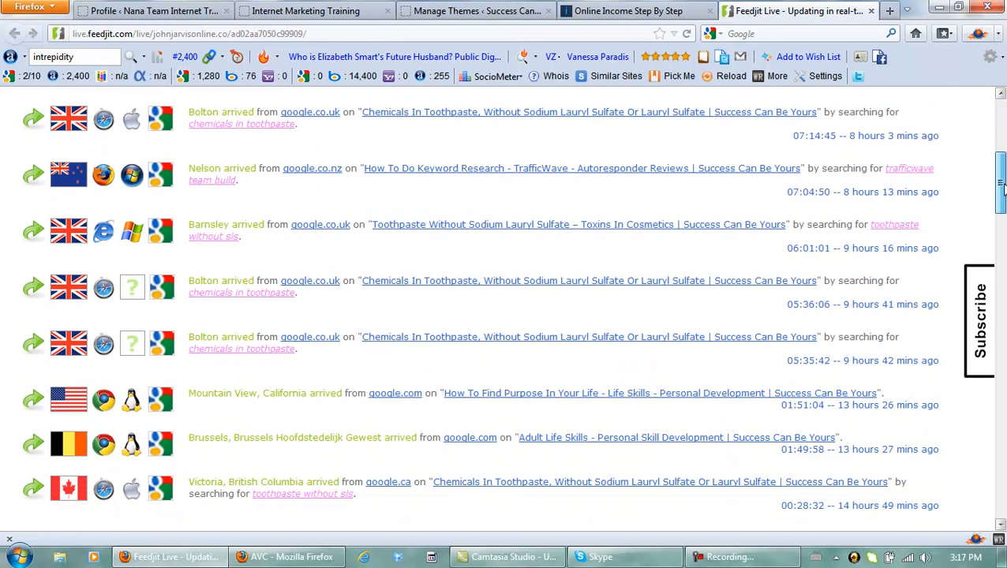
scroll(down, 3)
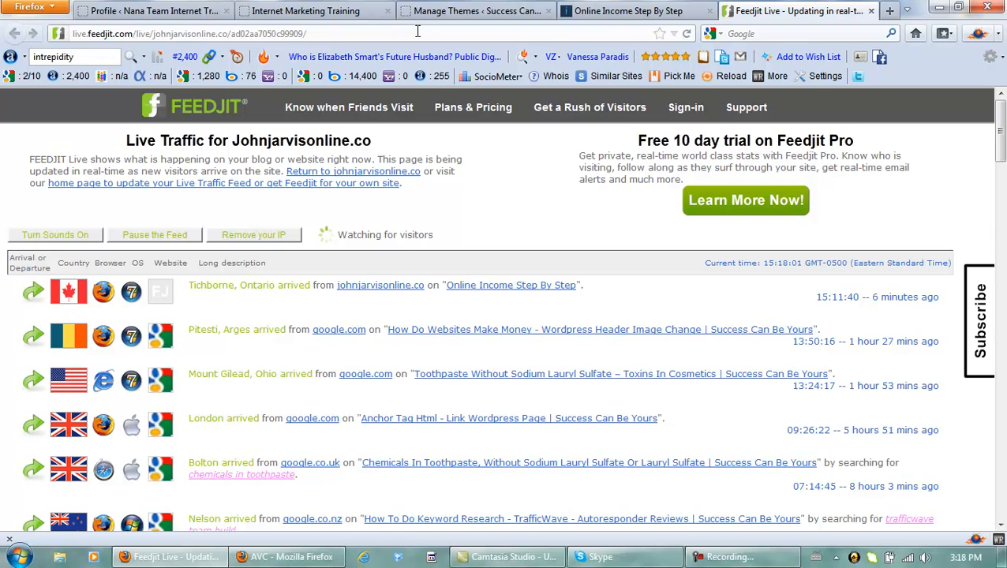
Step: Enter 'nanateam' in the address bar and load the Nana Team World Wide site
click(190, 33)
text(n)
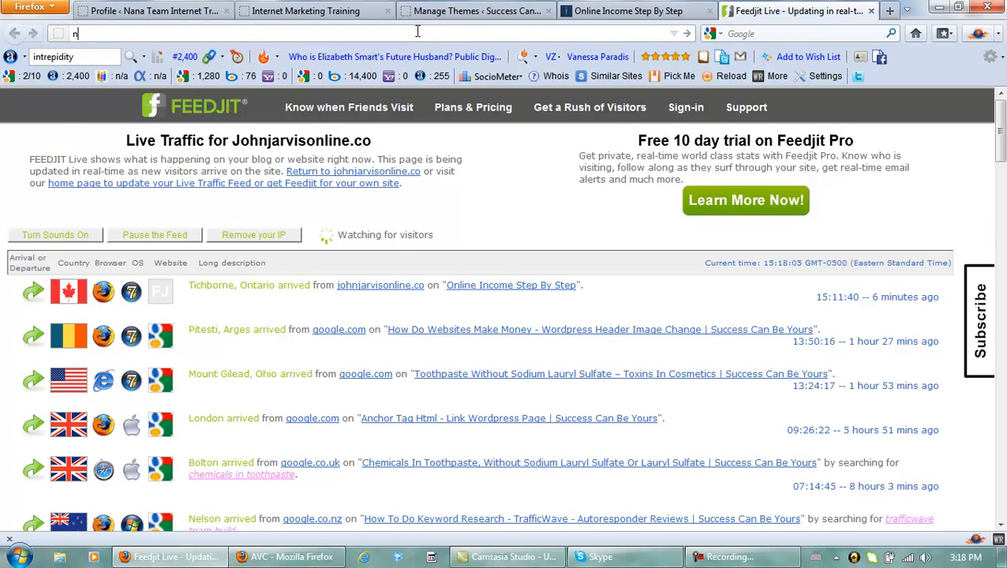
text(anateam)
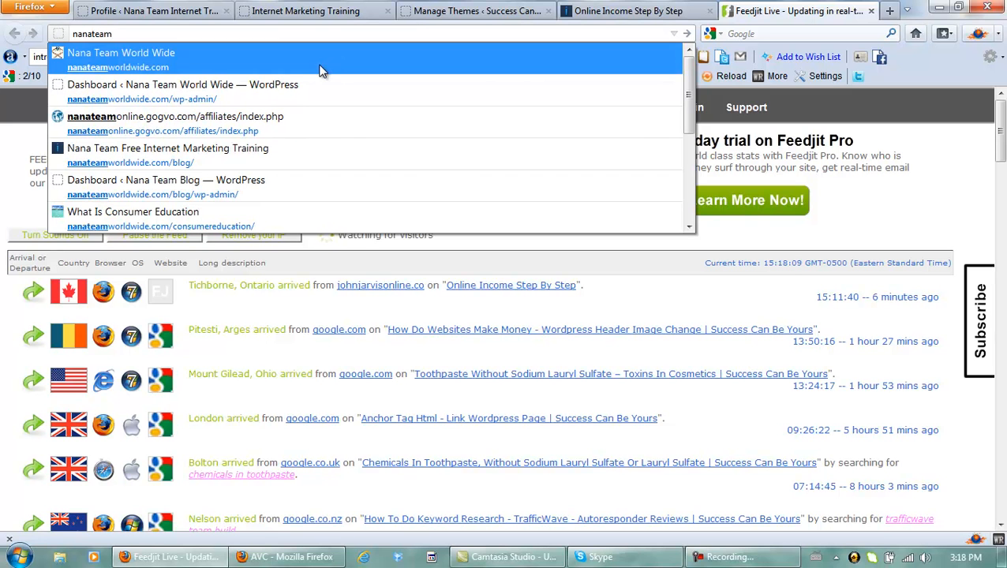
click(120, 52)
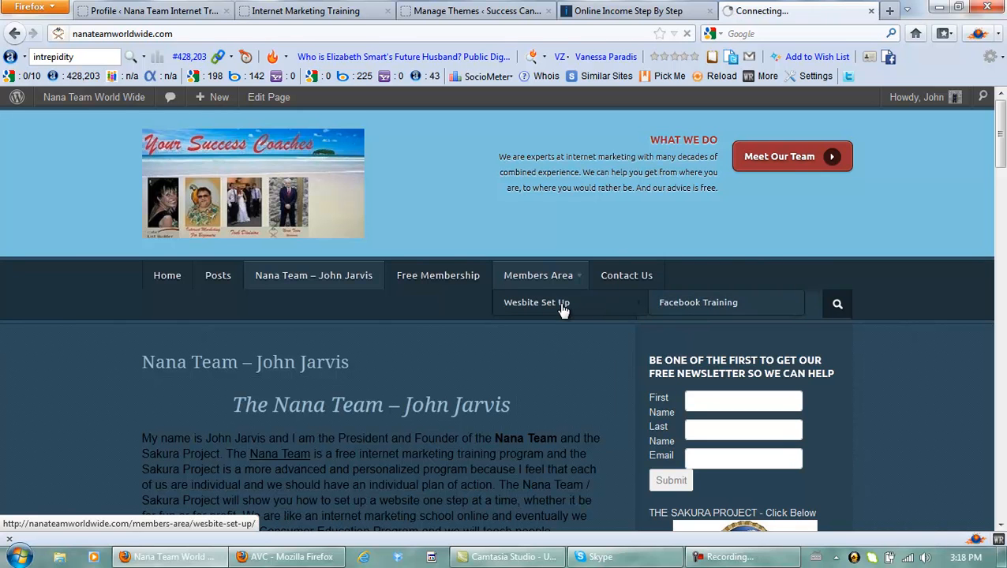
Step: Open Members Area > Website Set Up and scroll through its step-by-step setup videos
click(537, 303)
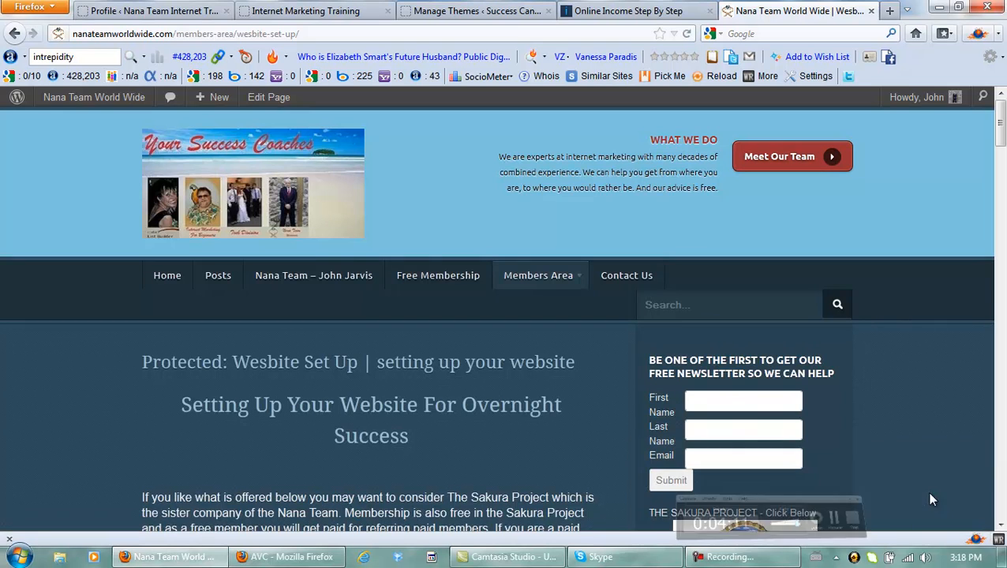
scroll(down, 3)
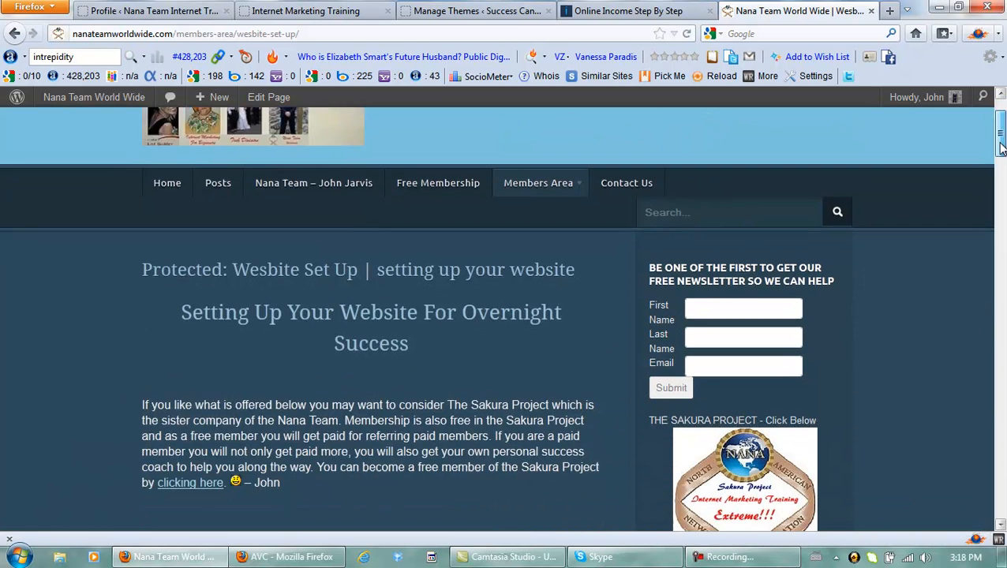
scroll(down, 3)
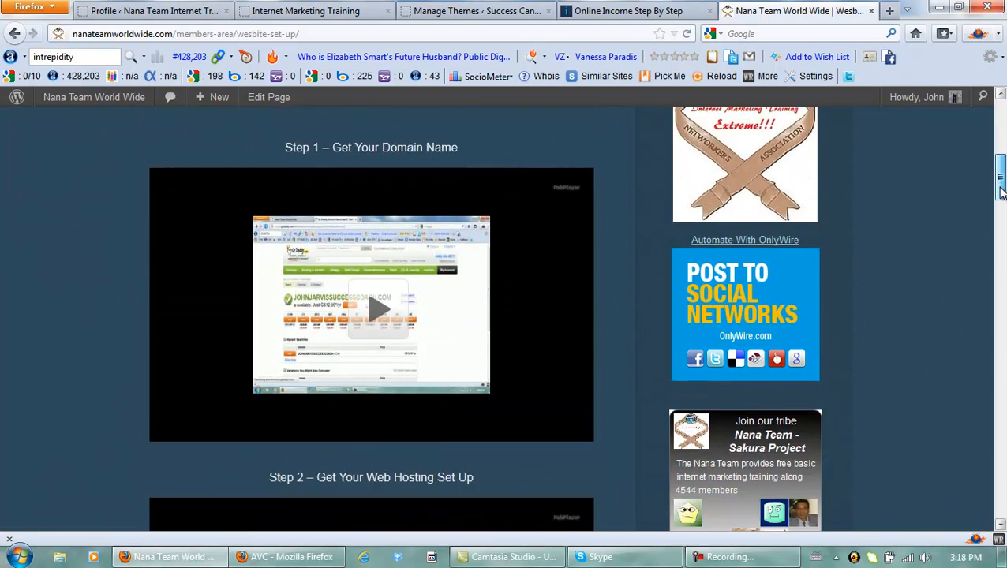
scroll(down, 3)
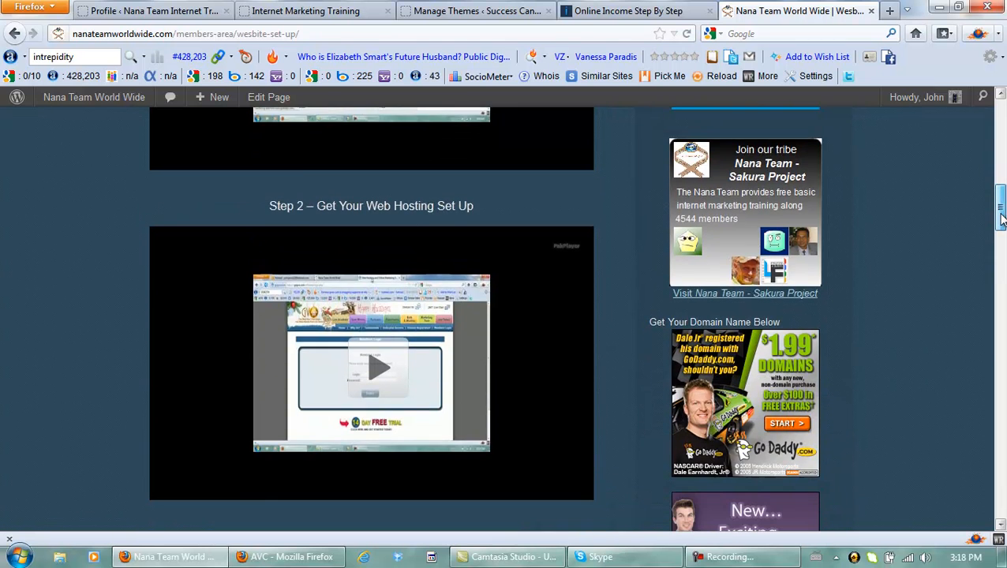
scroll(down, 3)
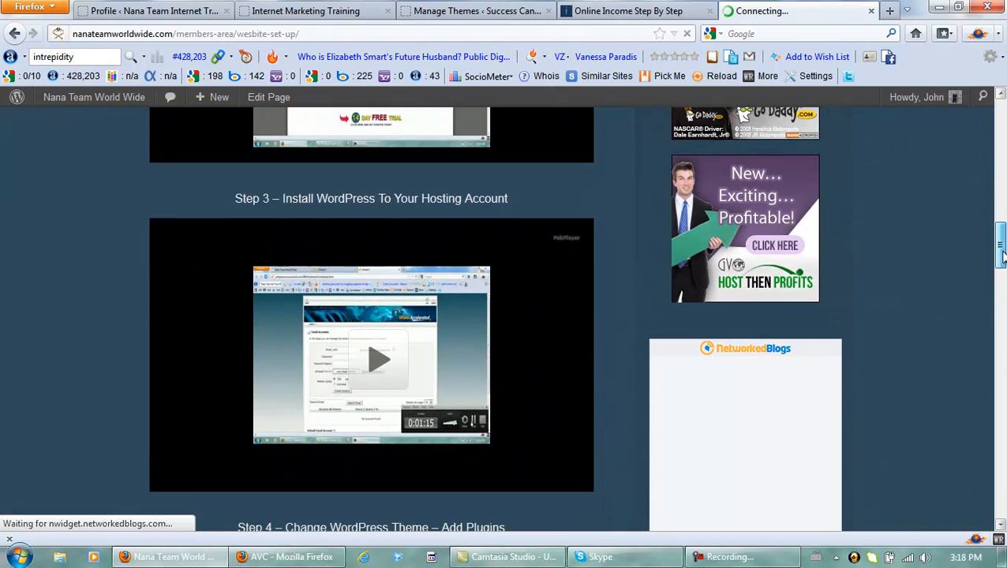
scroll(down, 3)
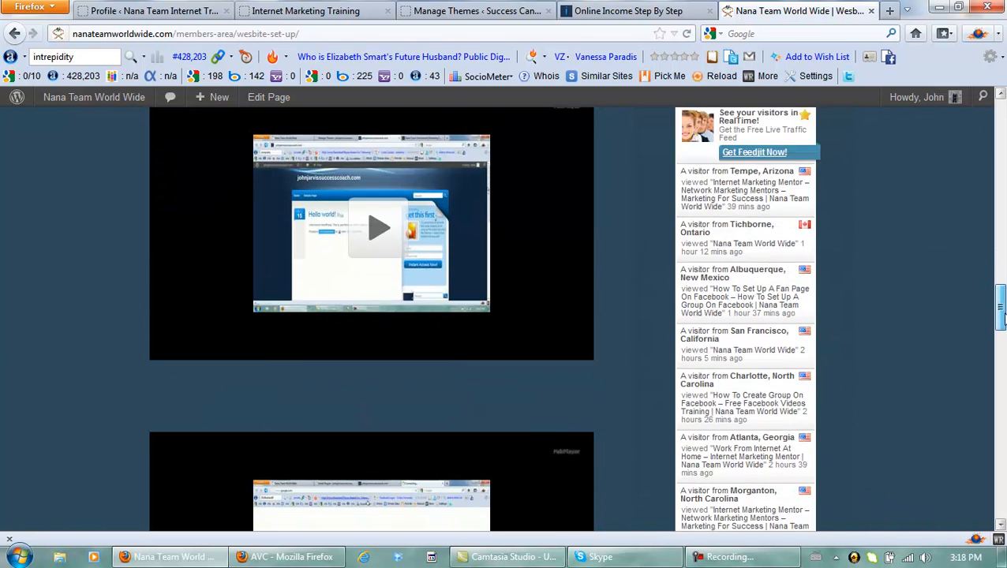
scroll(down, 3)
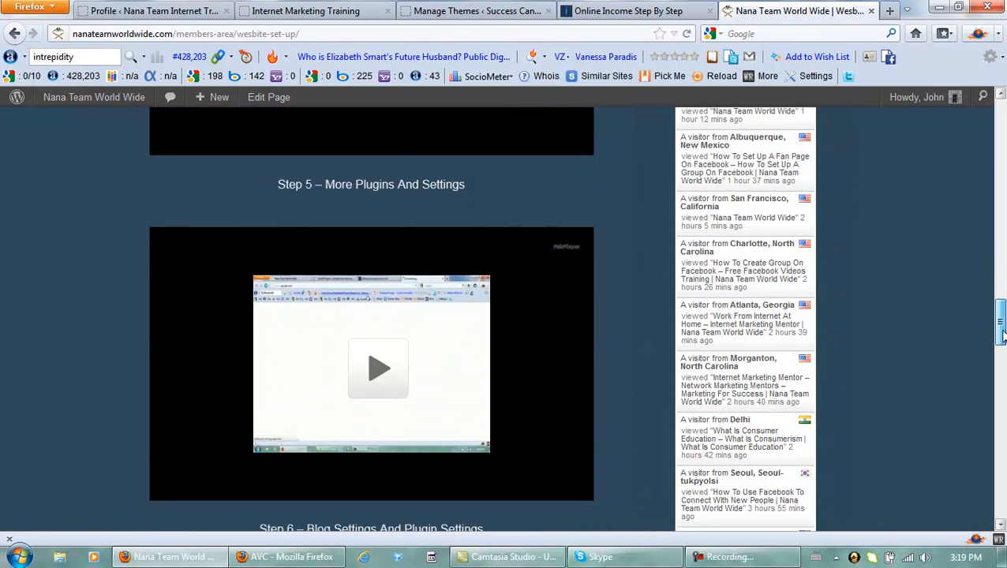
scroll(down, 3)
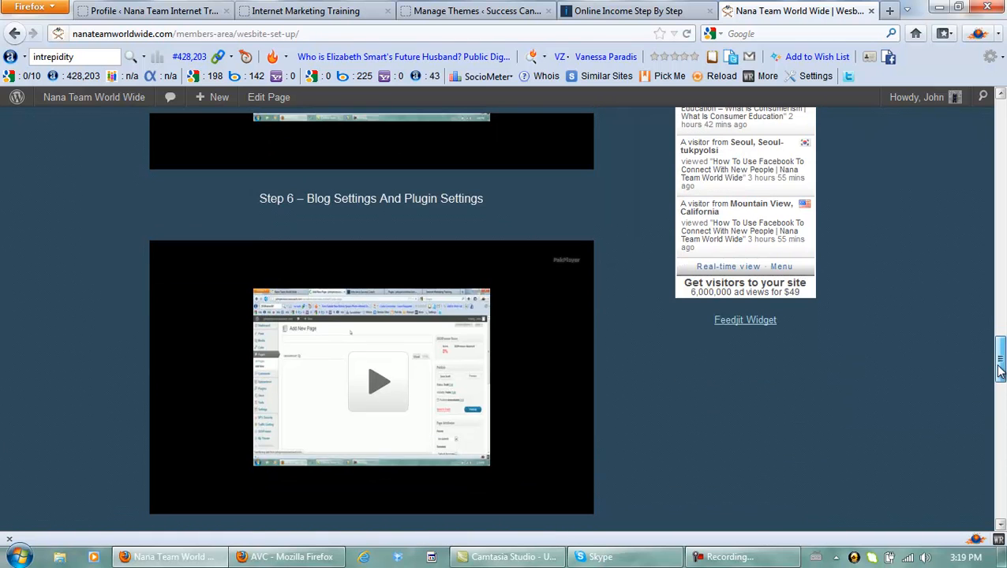
scroll(down, 3)
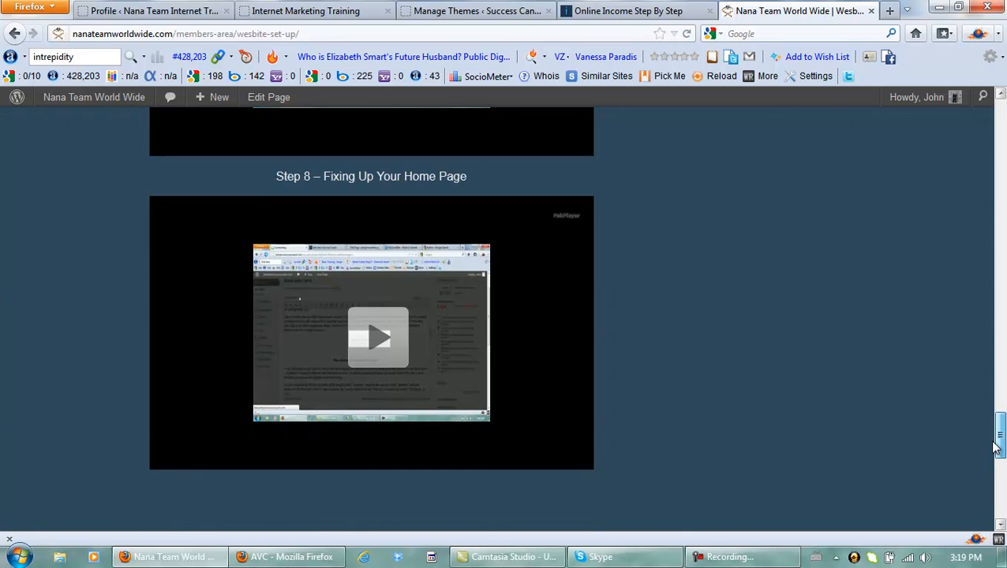
scroll(down, 3)
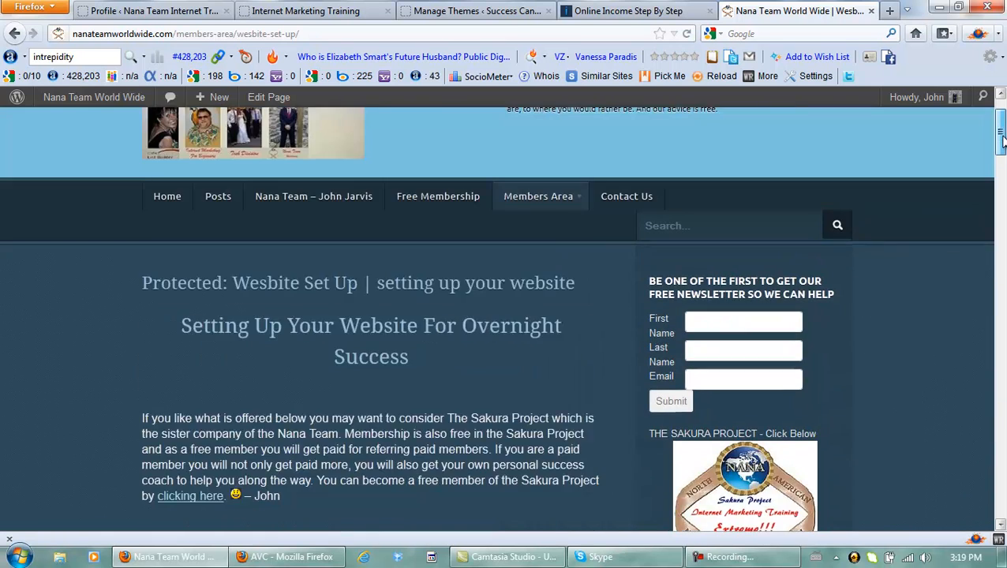
scroll(down, 3)
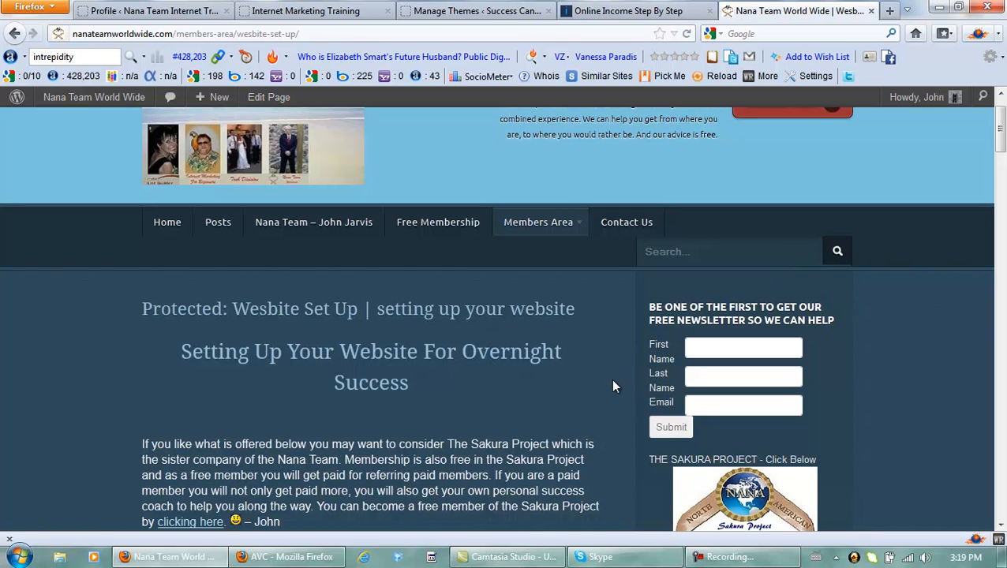
mouse_move(538, 221)
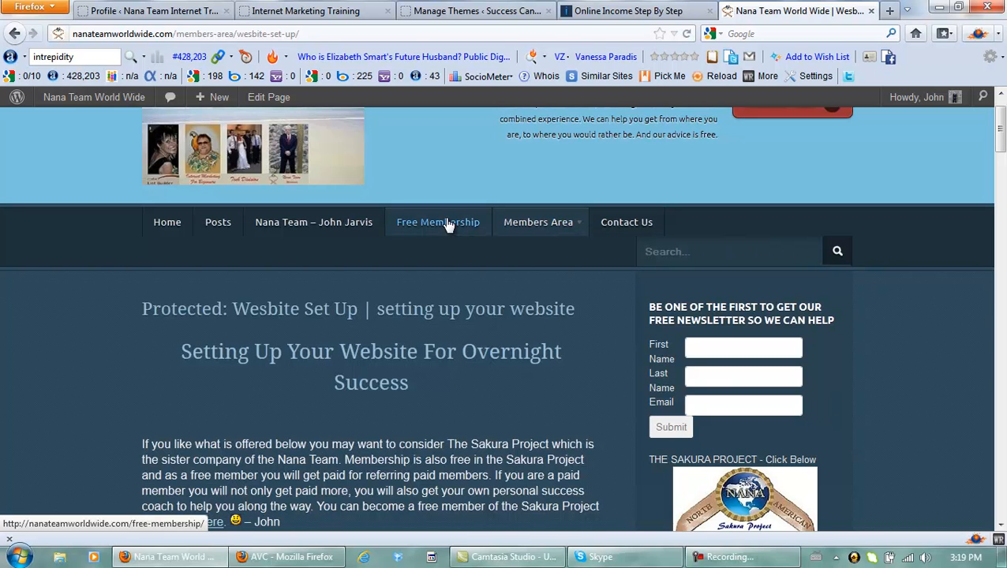
mouse_move(439, 228)
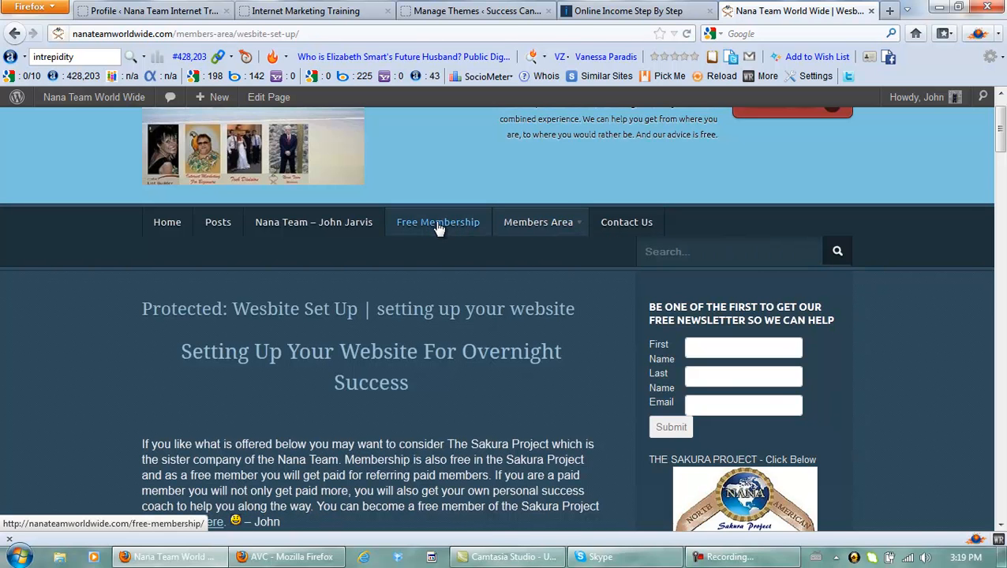
Step: Open Free Membership from the site menu and scroll down its join details
click(439, 221)
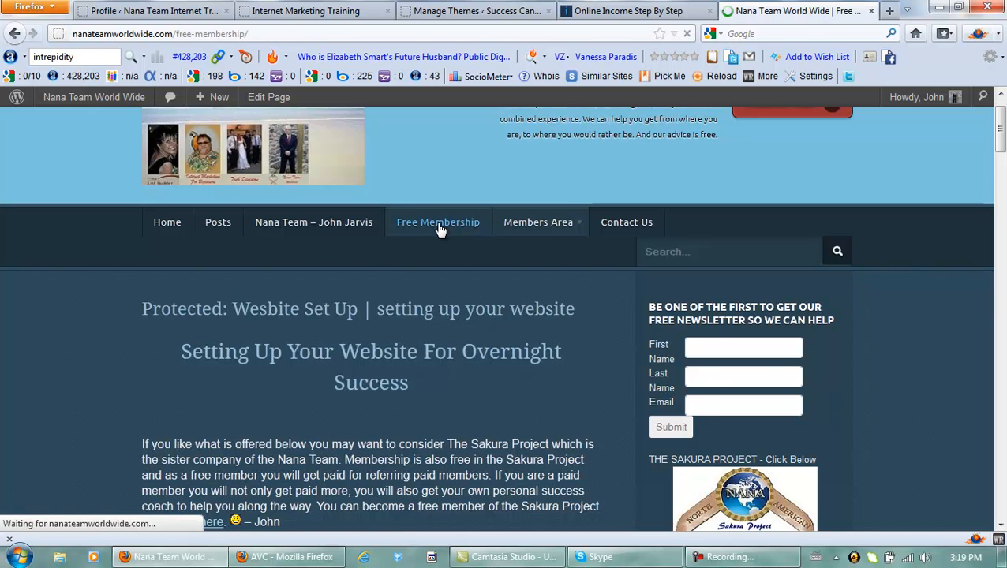
click(439, 221)
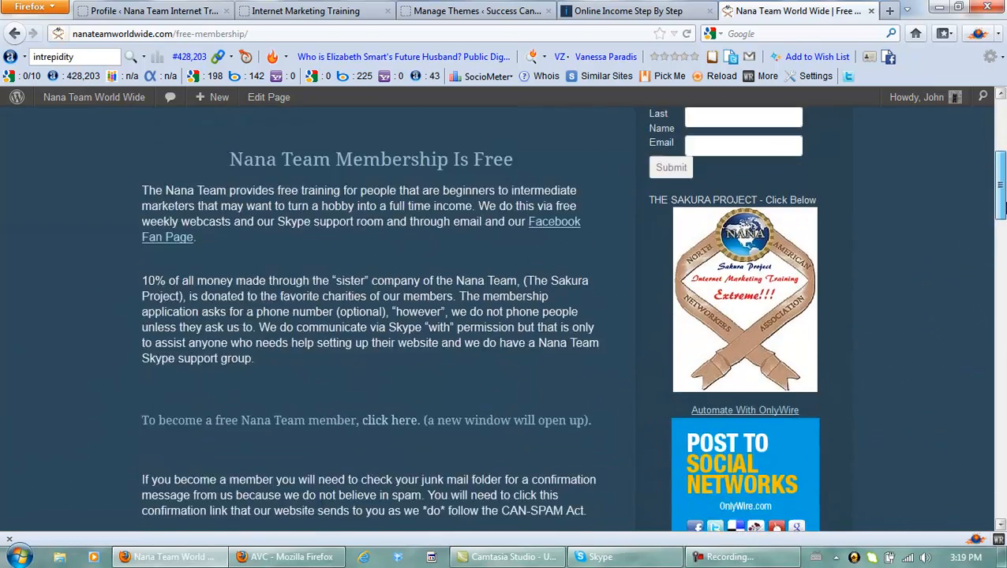
scroll(down, 3)
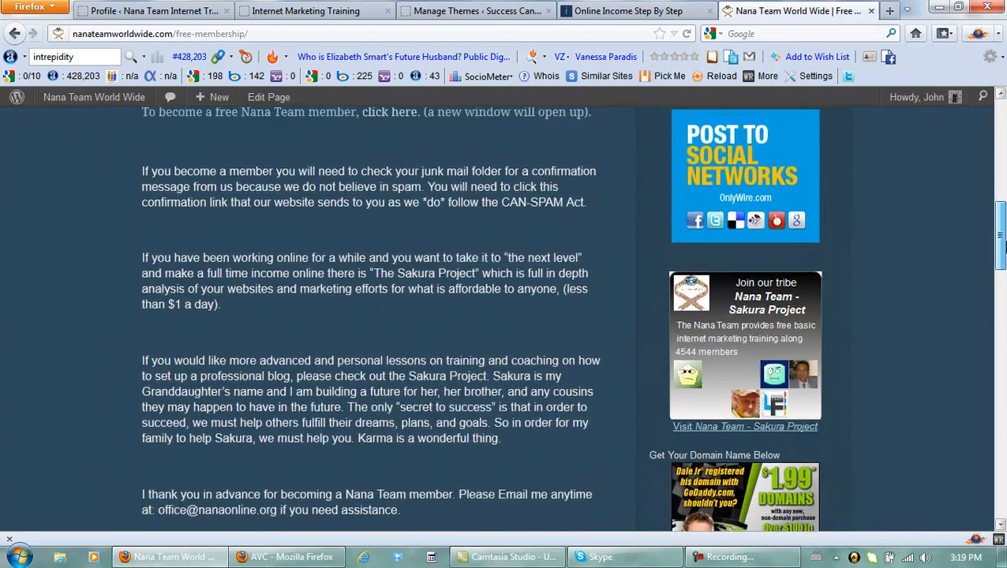